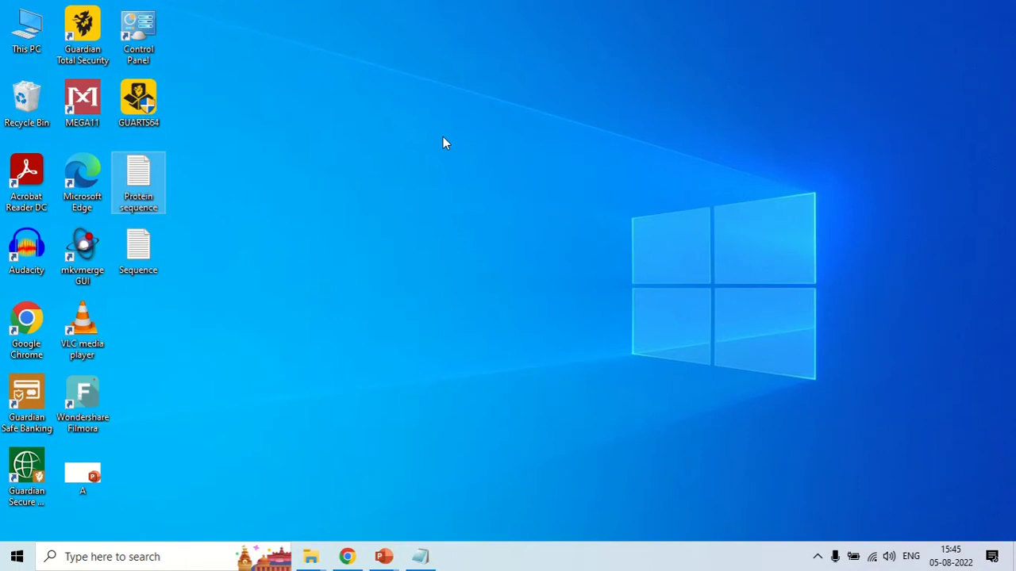
mouse_move(348, 555)
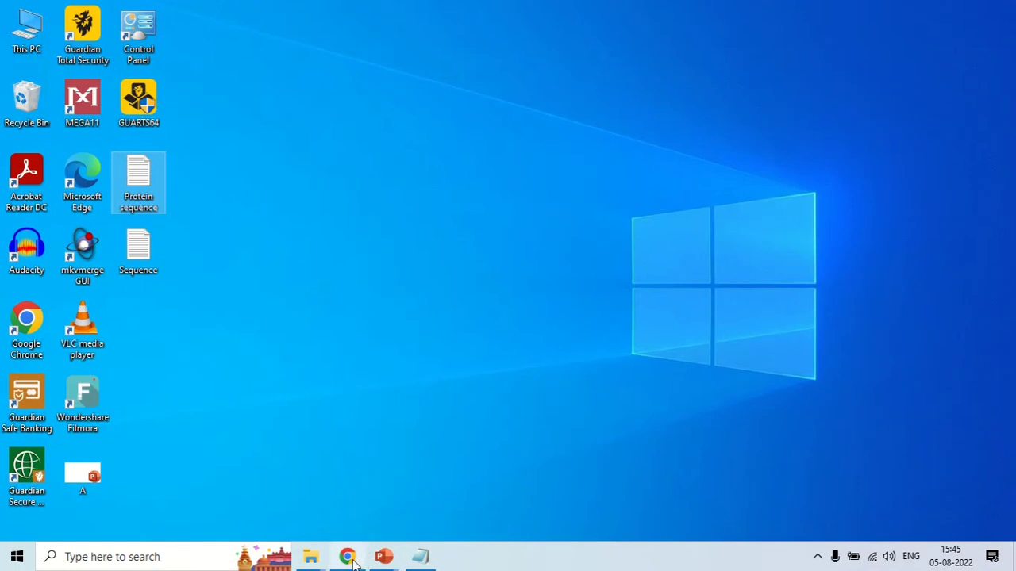
From Chrome, run a Google search for 'protparam' and follow the 'ProtParam tool - Expasy' result
left_click(347, 556)
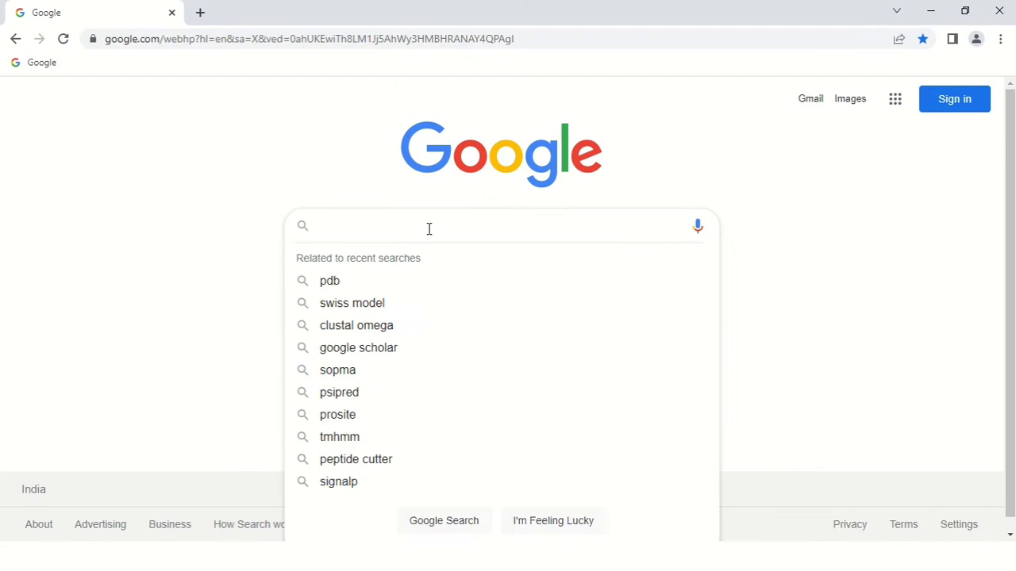
type("pr")
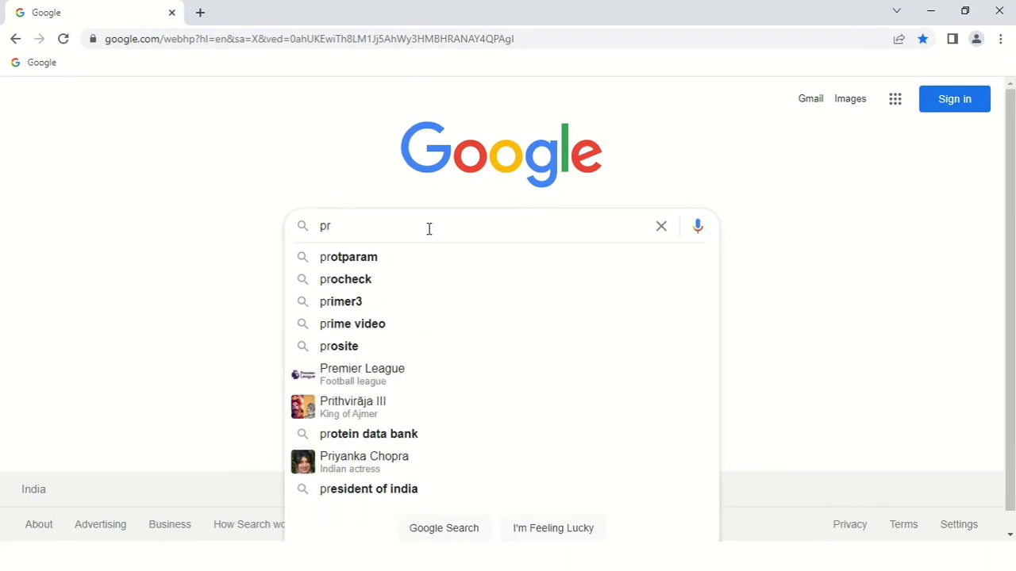
type("o")
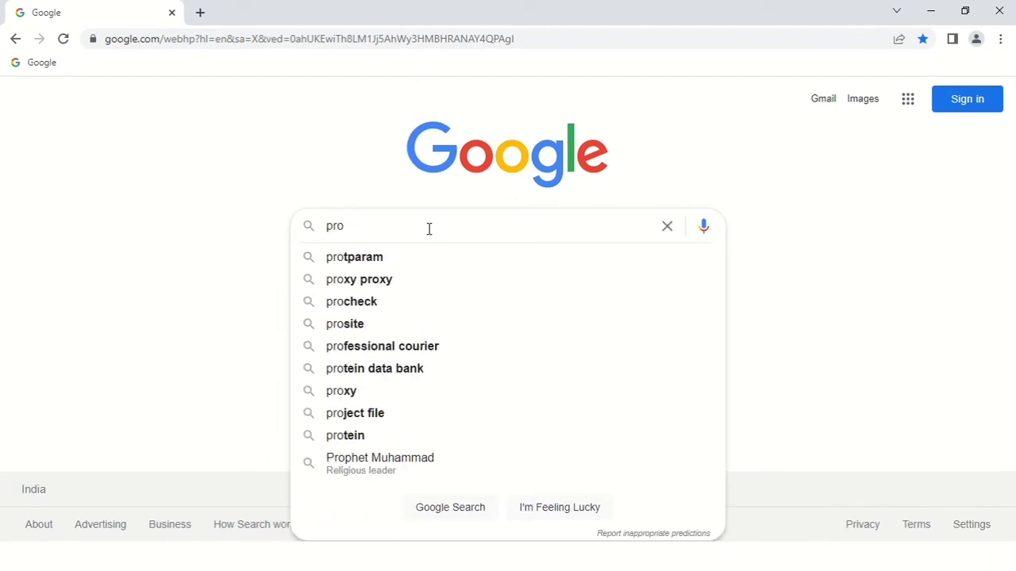
left_click(354, 257)
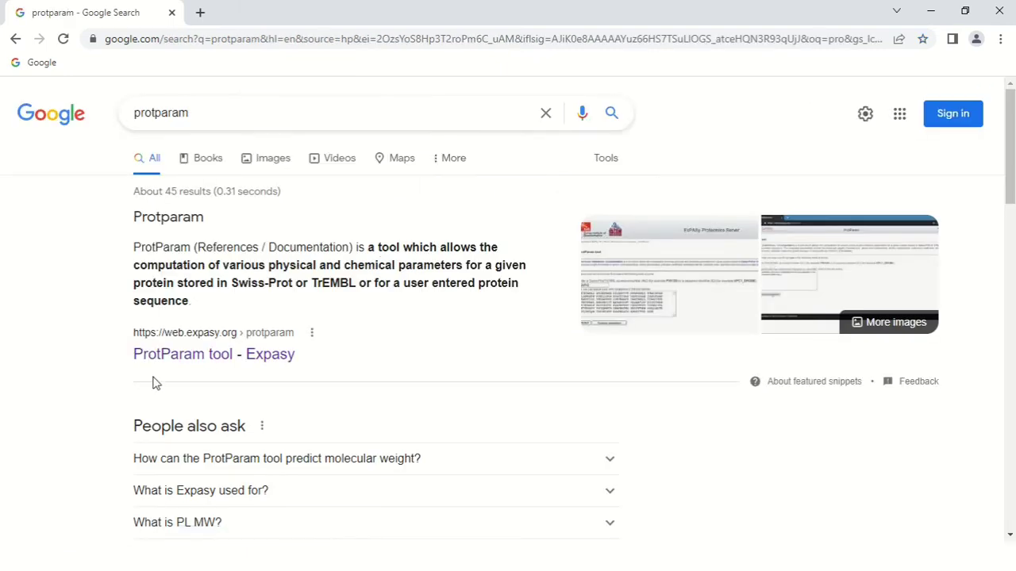
mouse_move(235, 343)
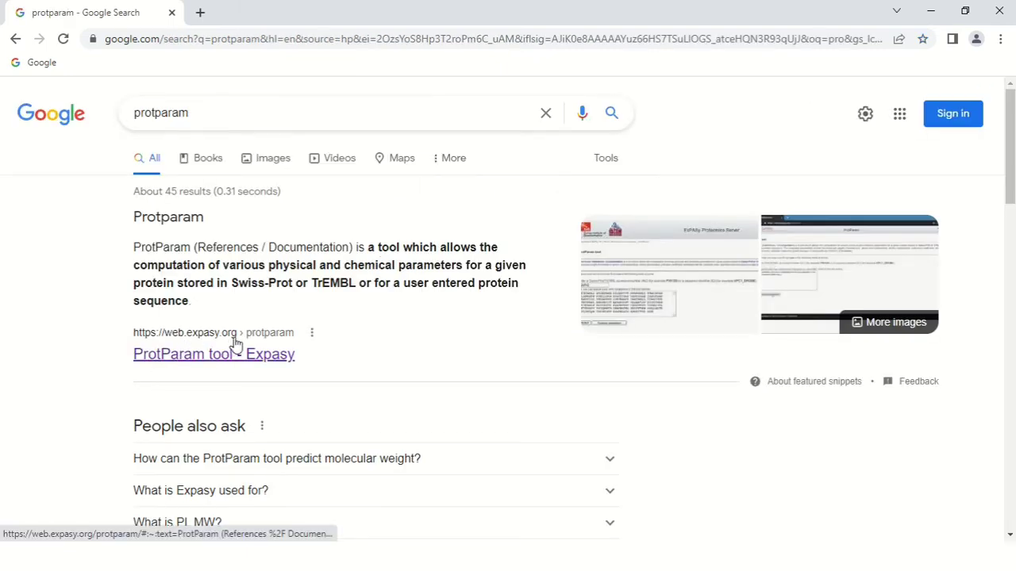
left_click(212, 354)
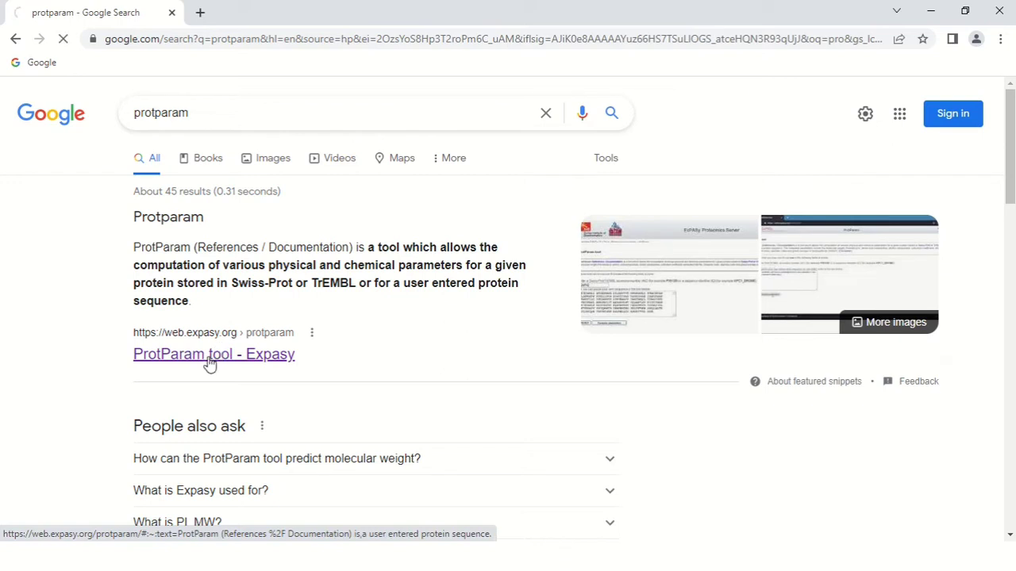
Inspect the empty ProtParam entry fields and switch to the 'Protein sequence' Notepad window
left_click(213, 354)
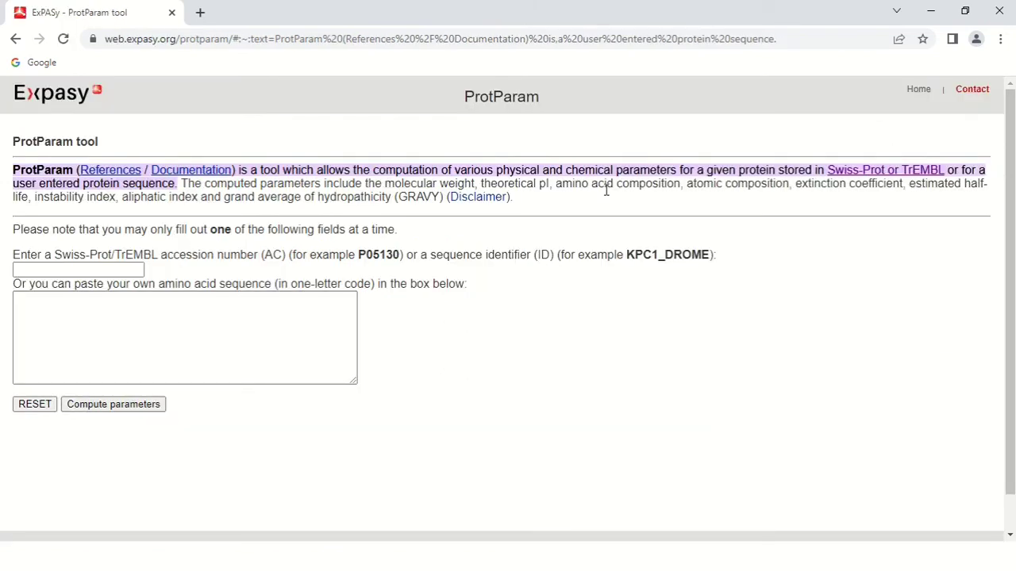
mouse_move(494, 133)
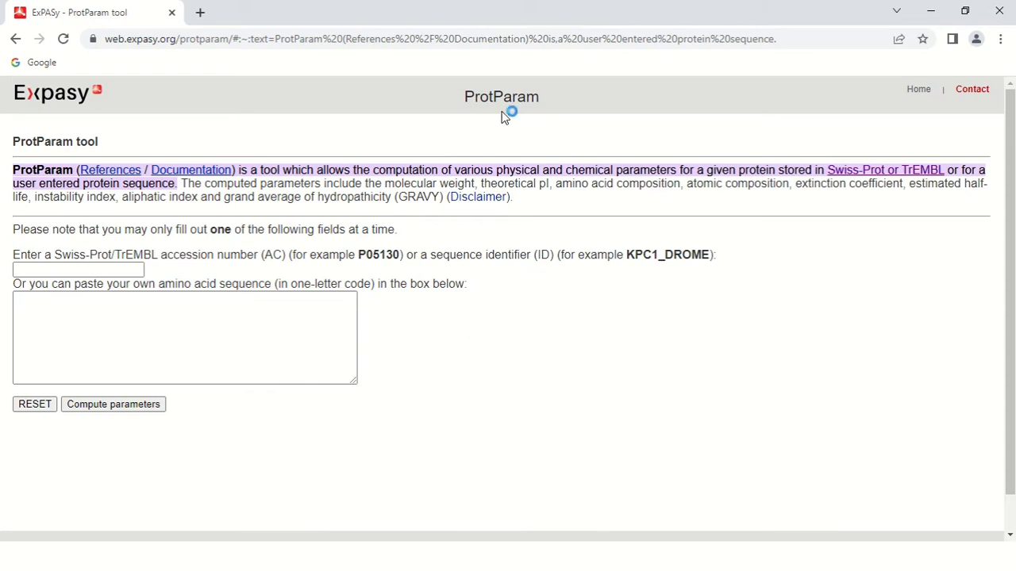
mouse_move(346, 152)
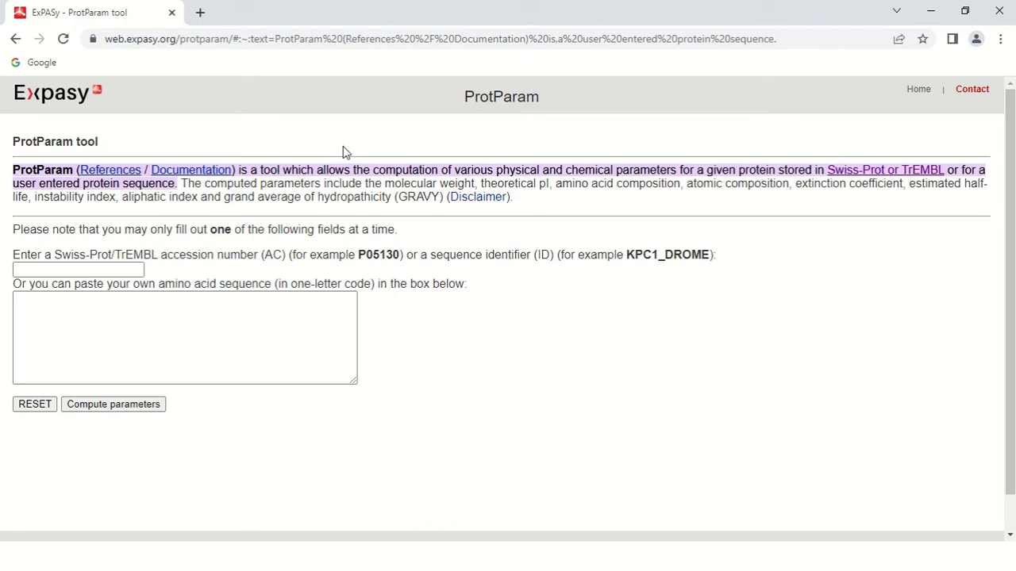
left_click(77, 269)
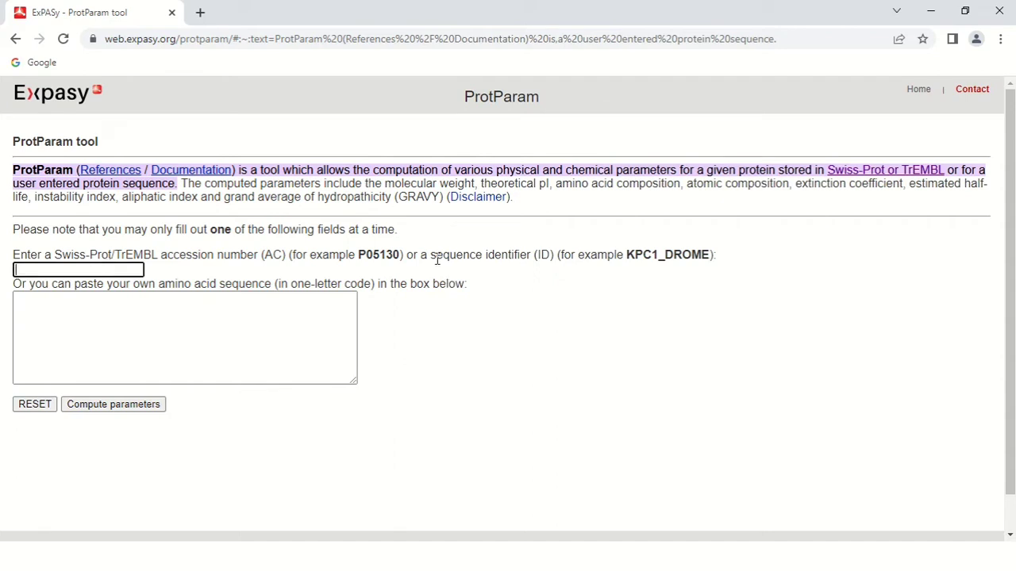
mouse_move(531, 300)
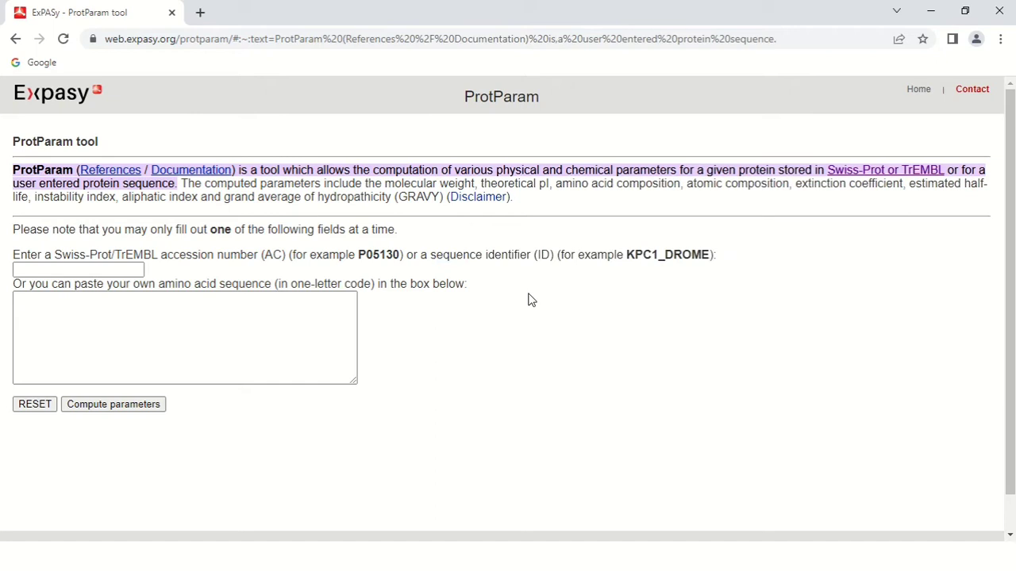
left_click(259, 326)
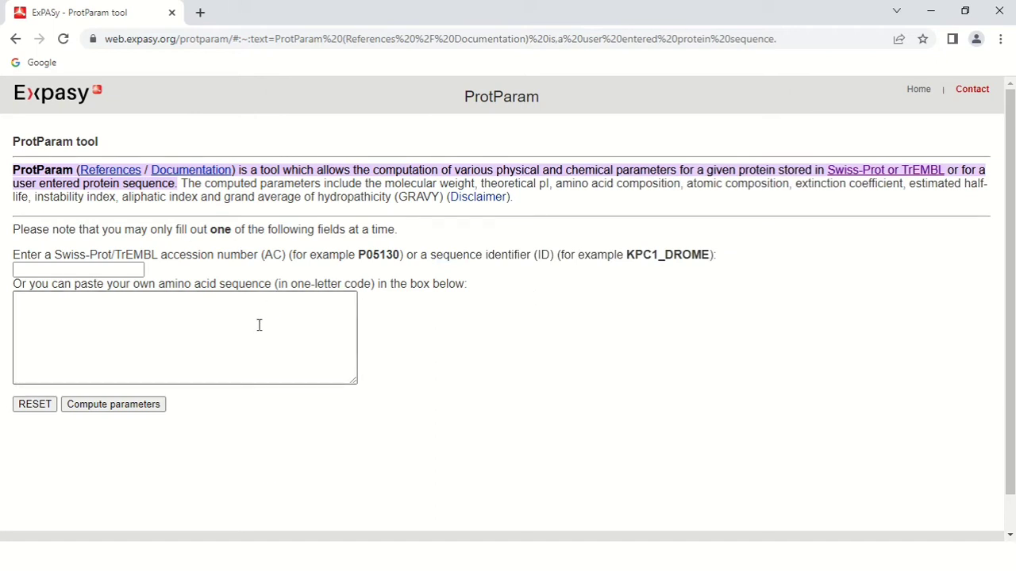
left_click_drag(283, 283, 365, 283)
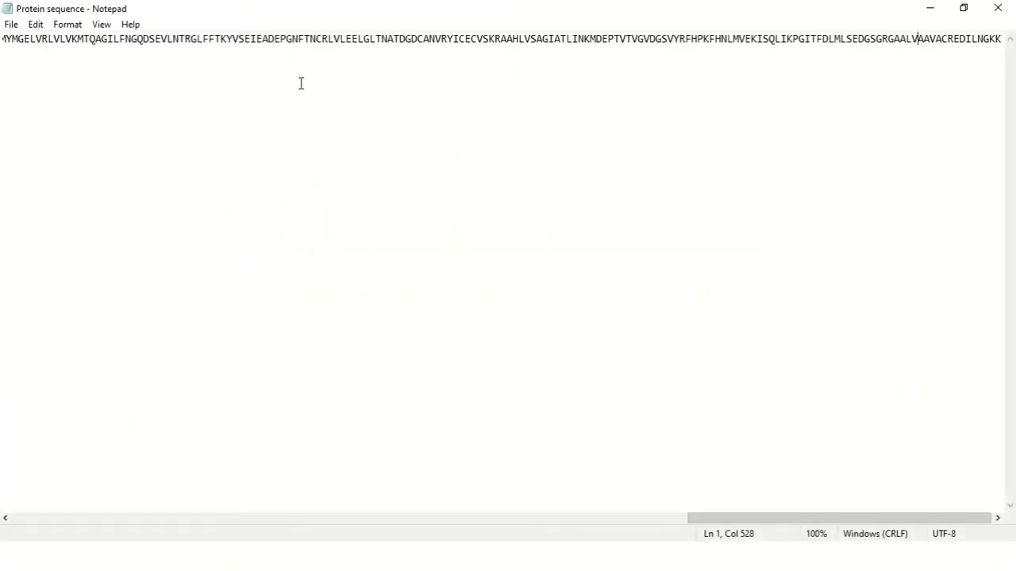
Paste the copied Notepad protein sequence into the ProtParam sequence box and run Compute parameters
right_click(300, 82)
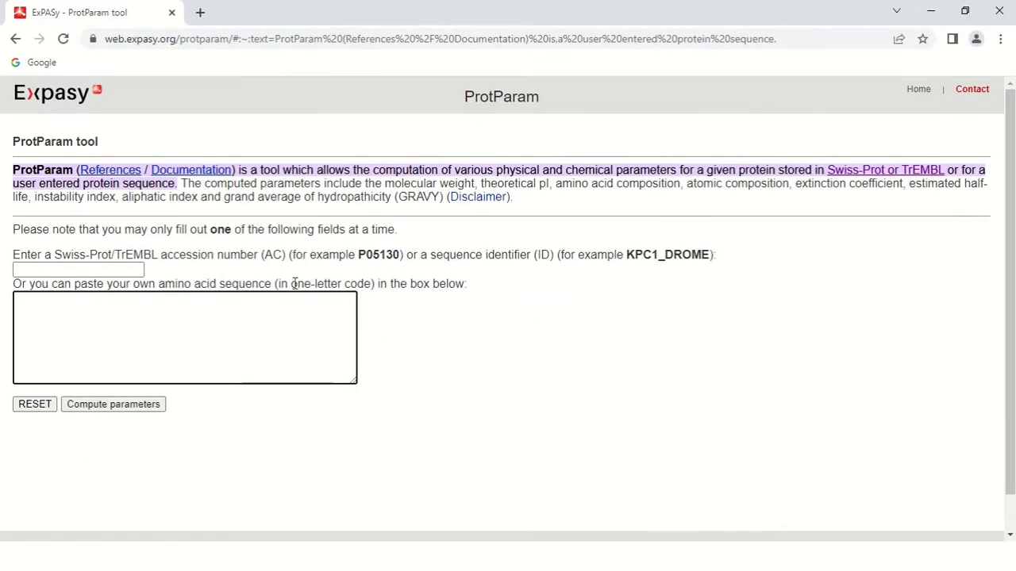
right_click(182, 333)
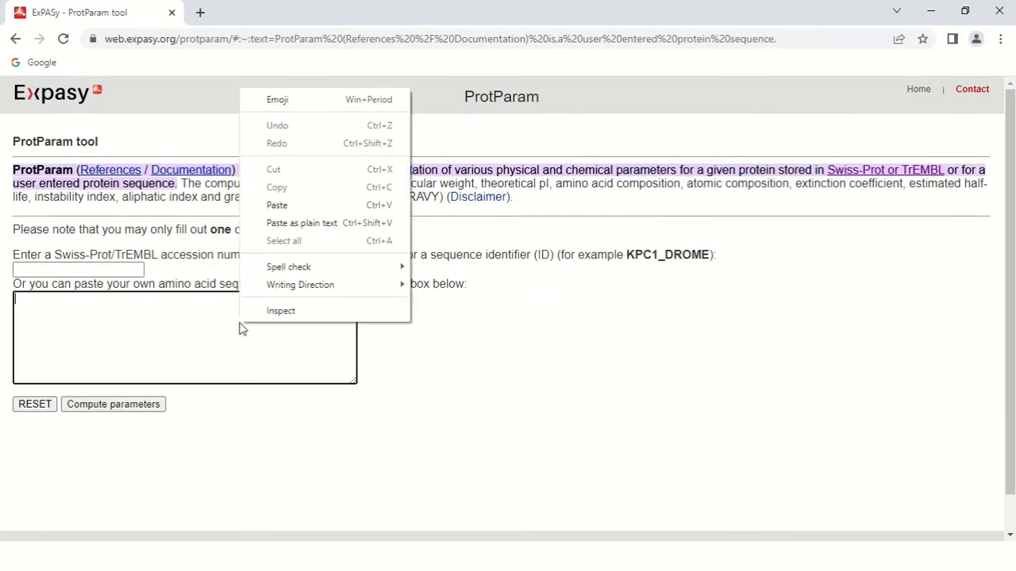
left_click(276, 205)
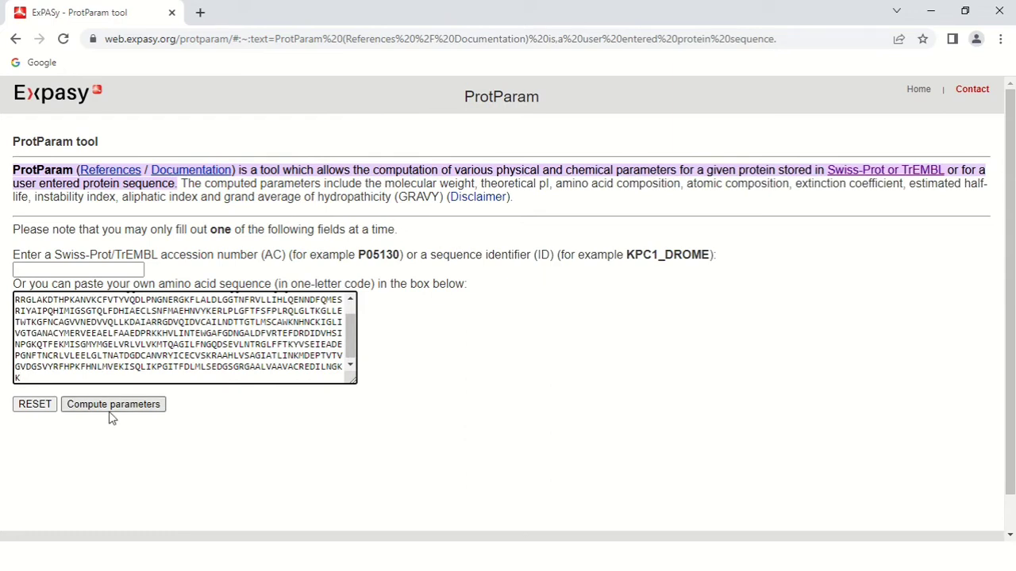
left_click(113, 404)
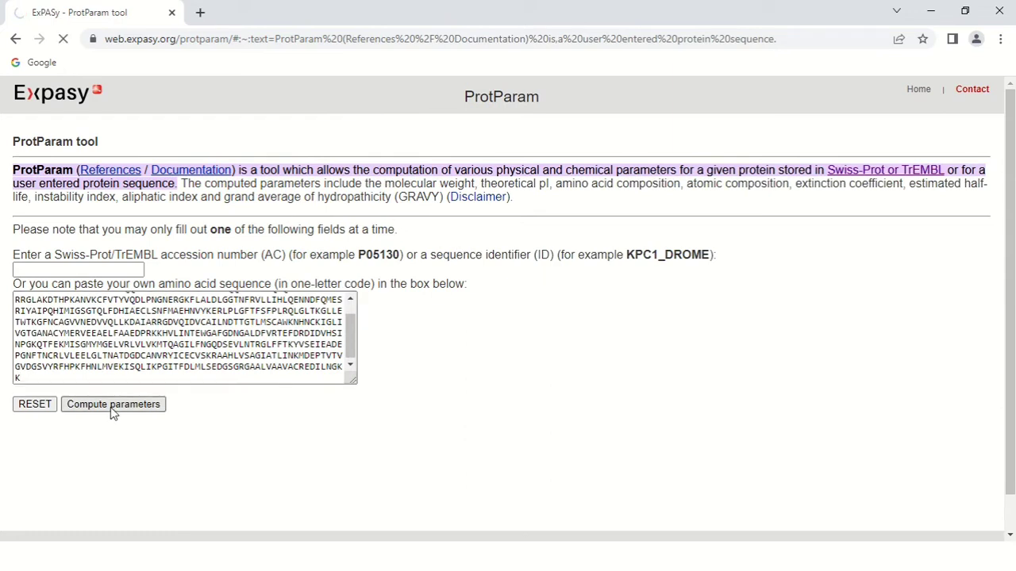
left_click(113, 405)
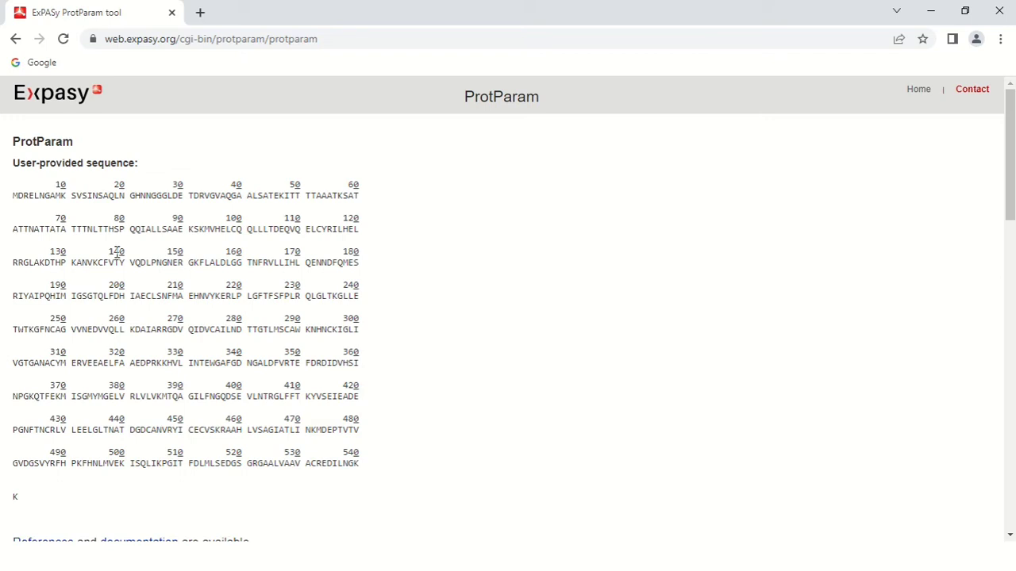
Scroll past the sequence to 541 amino acids, MW 59228.56, pI 5.65 and the composition table
scroll("down", 3)
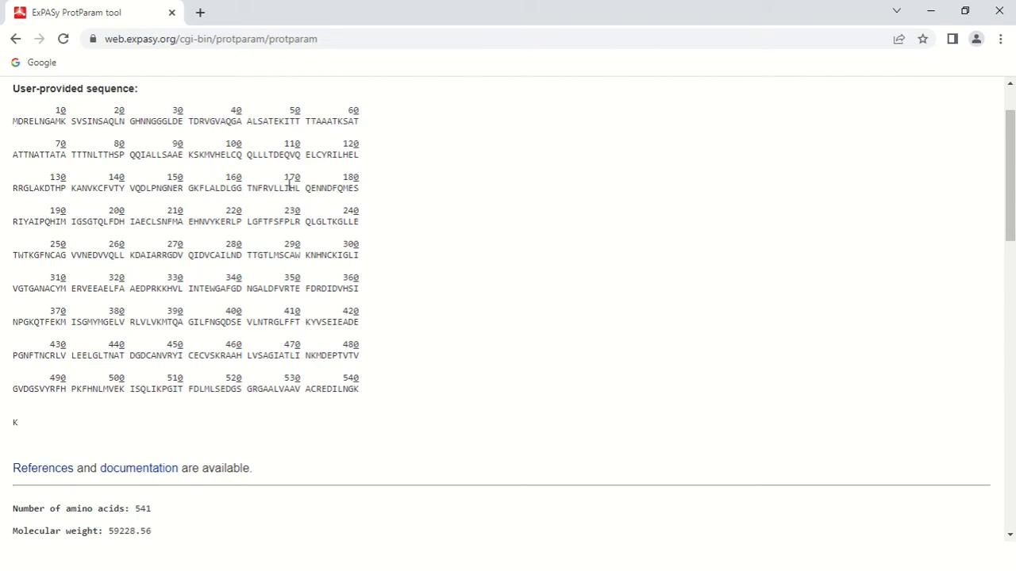
scroll("down", 3)
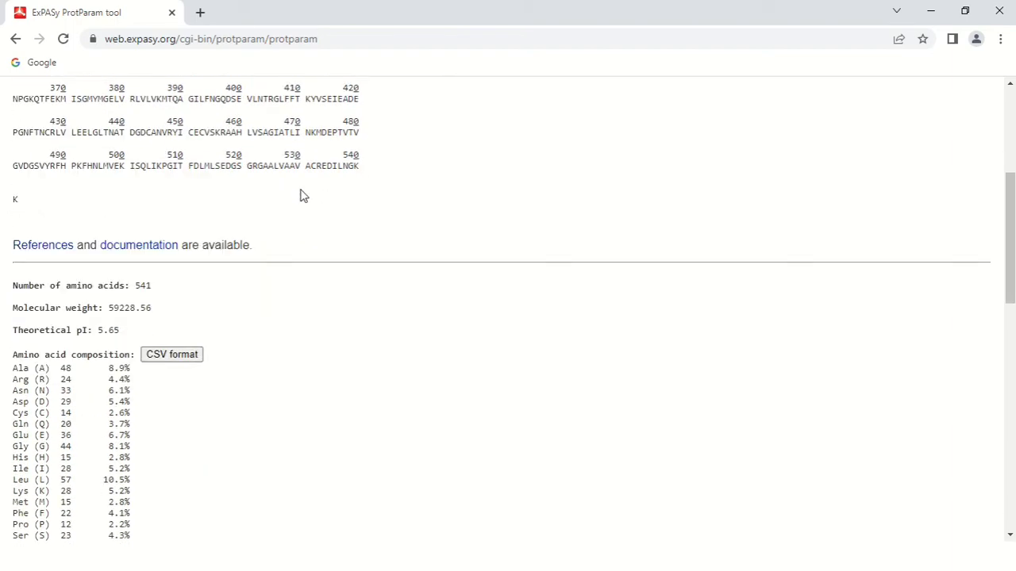
scroll("down", 3)
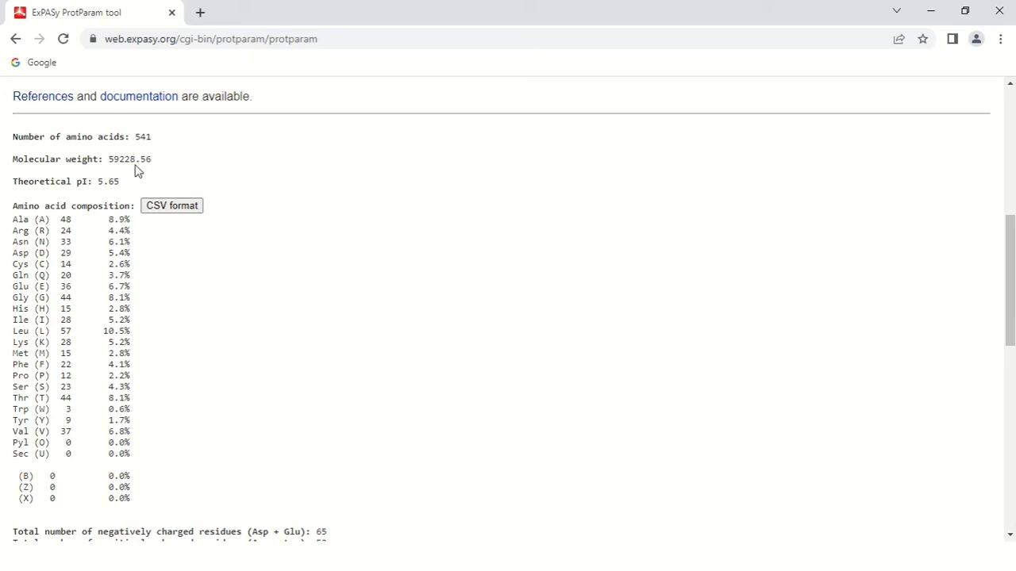
mouse_move(240, 151)
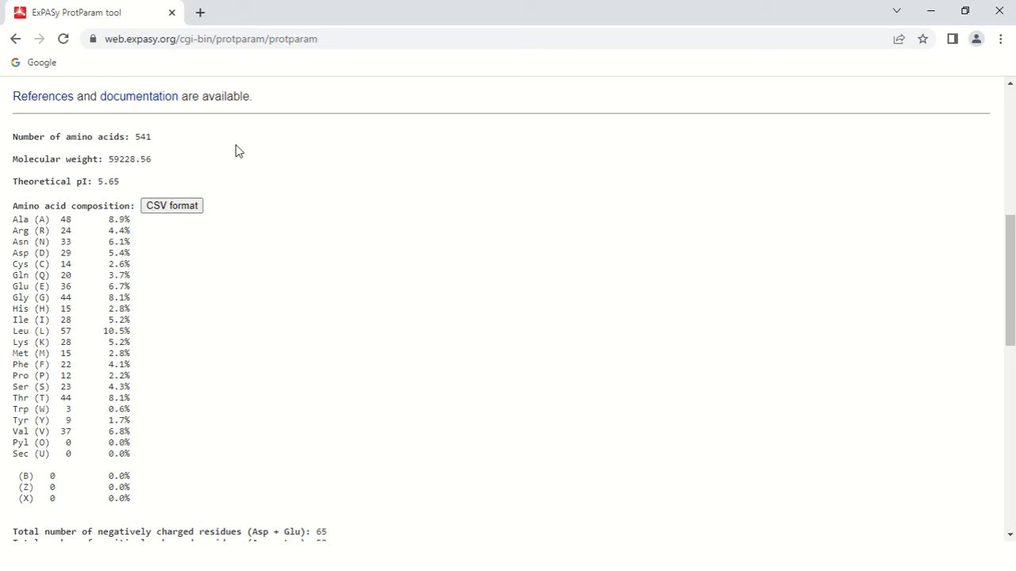
mouse_move(135, 188)
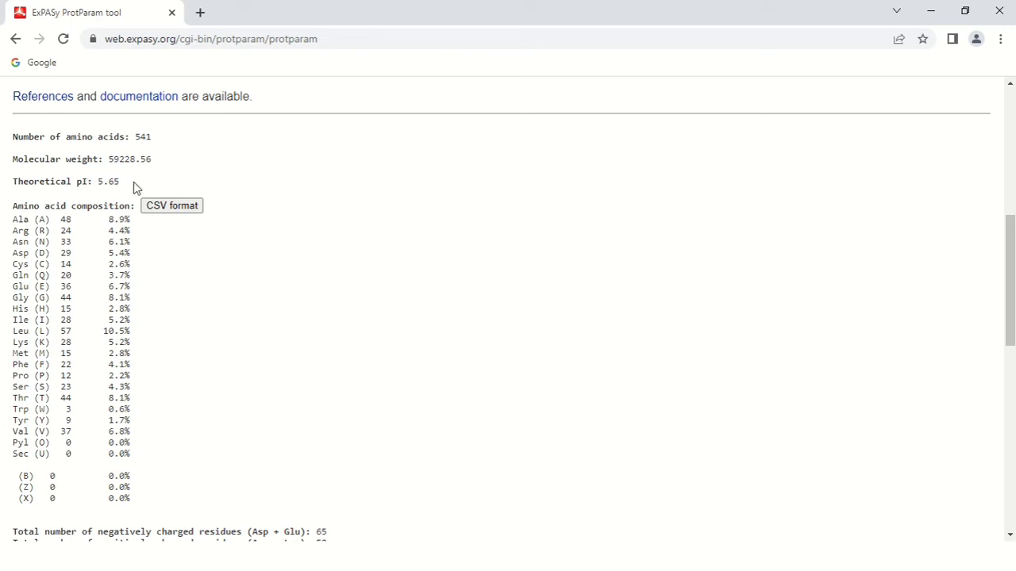
scroll("down", 3)
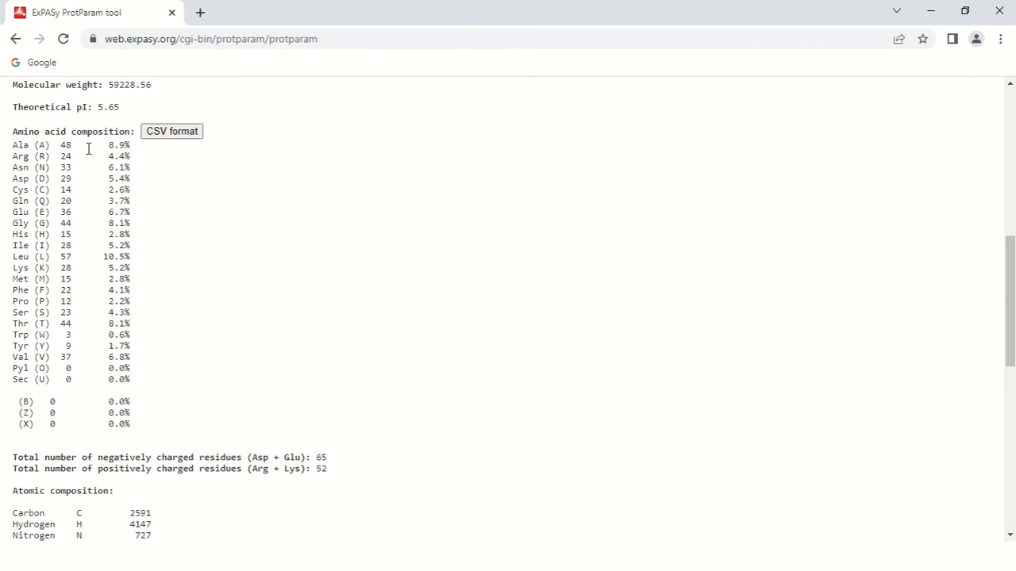
mouse_move(135, 162)
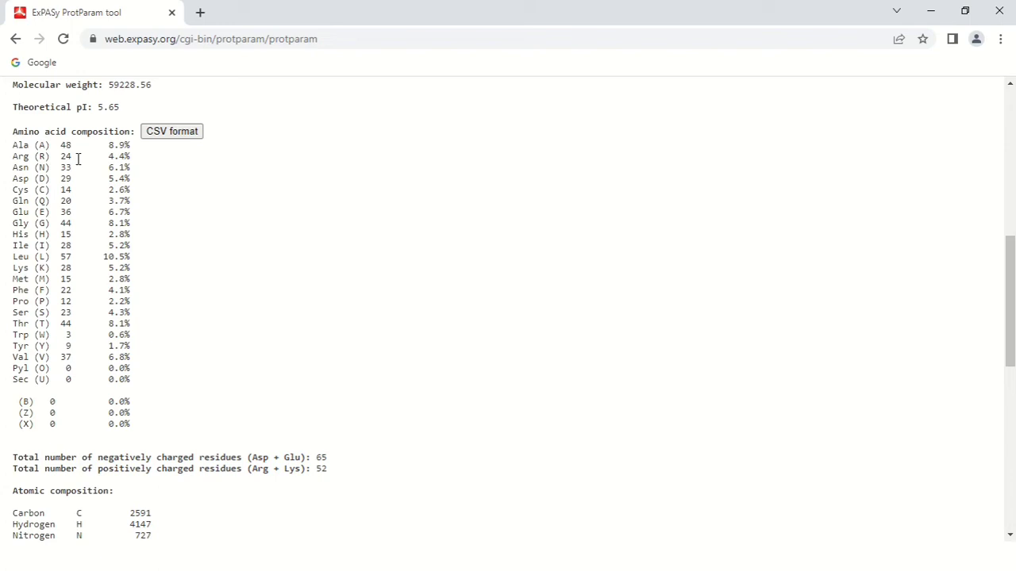
mouse_move(95, 192)
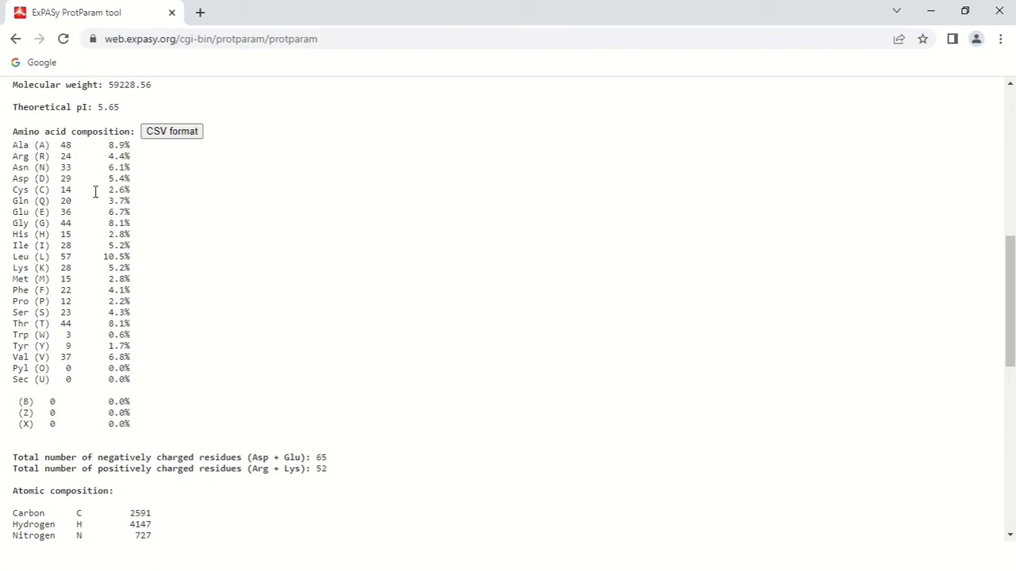
mouse_move(48, 166)
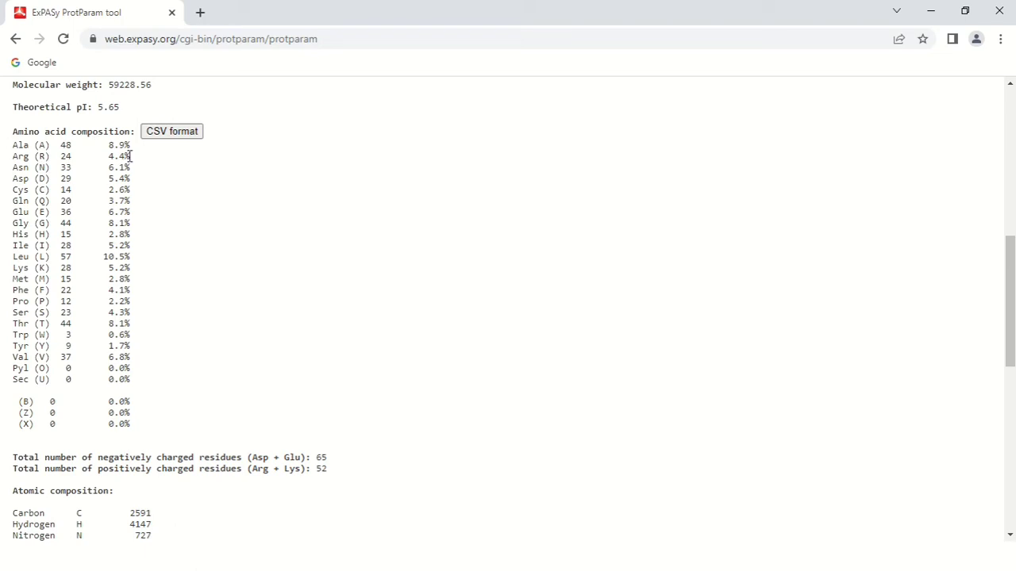
mouse_move(64, 152)
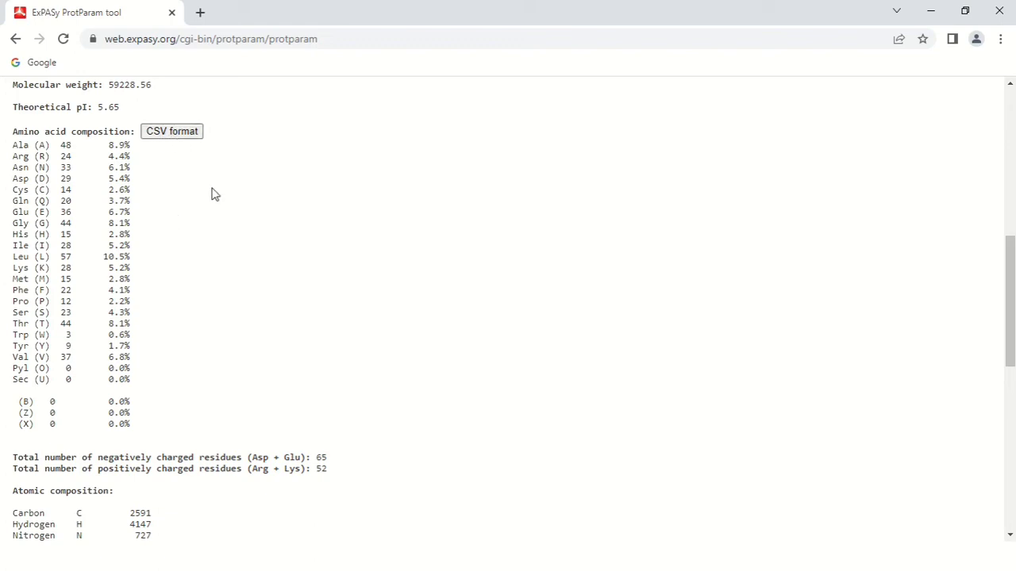
Scroll to the charged-residue totals and highlight the positively charged residue count 52
scroll("down", 3)
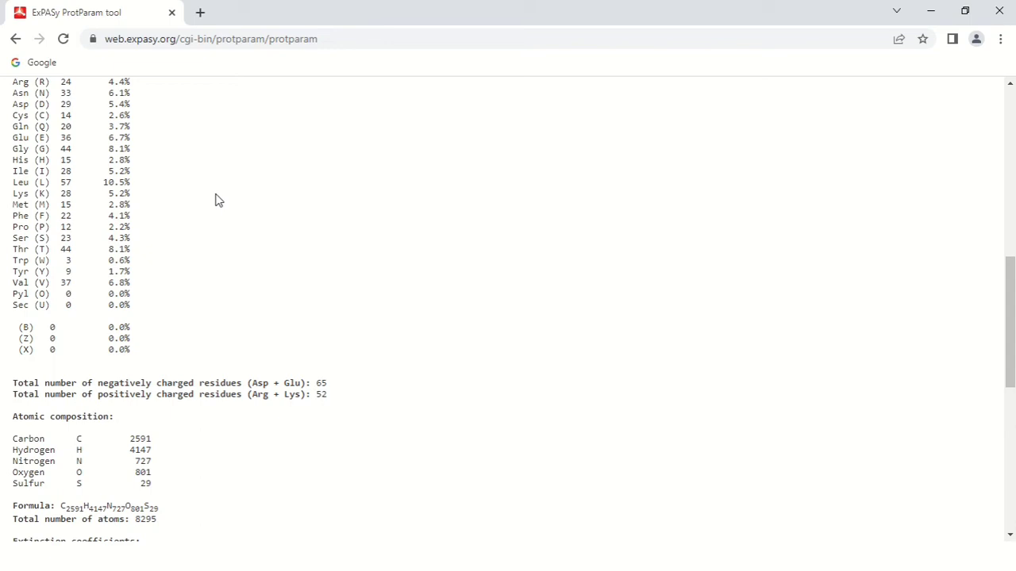
scroll("down", 3)
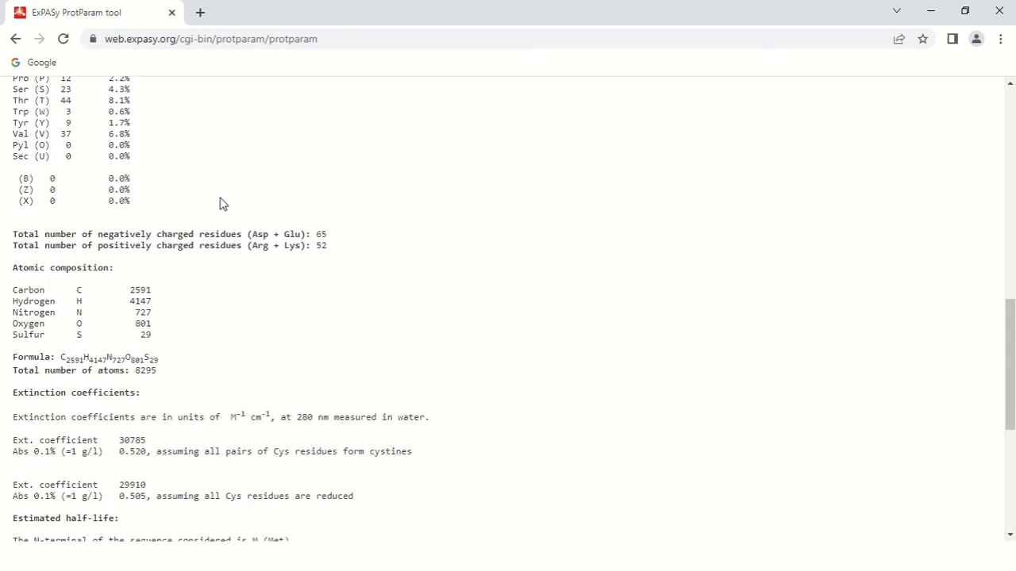
mouse_move(222, 236)
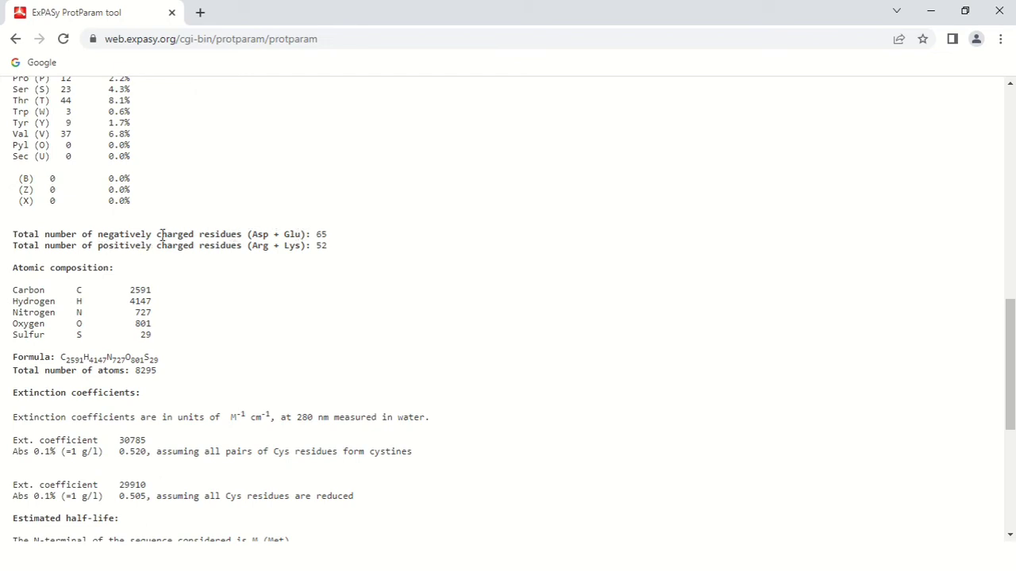
mouse_move(268, 273)
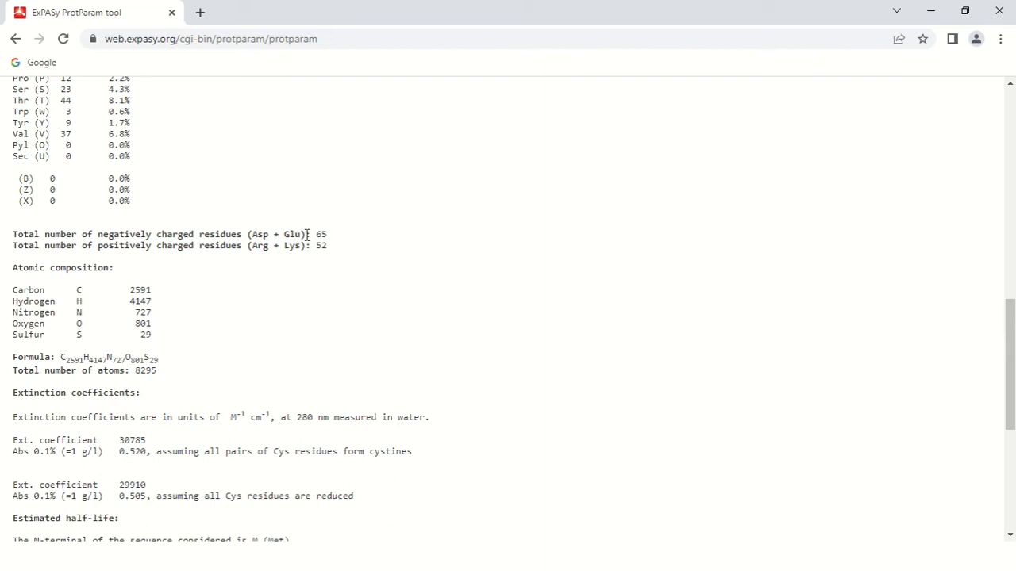
mouse_move(307, 268)
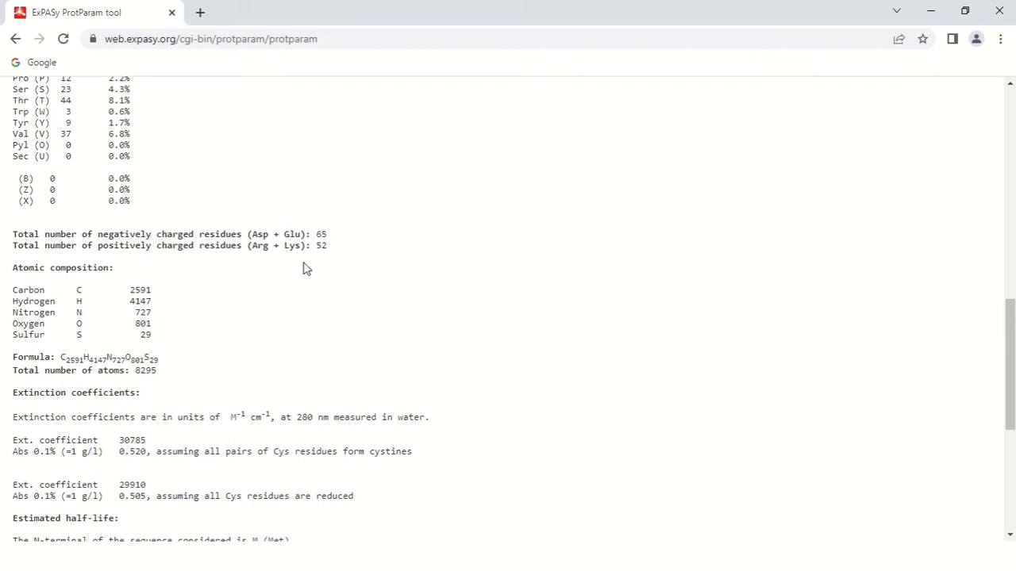
double_click(320, 244)
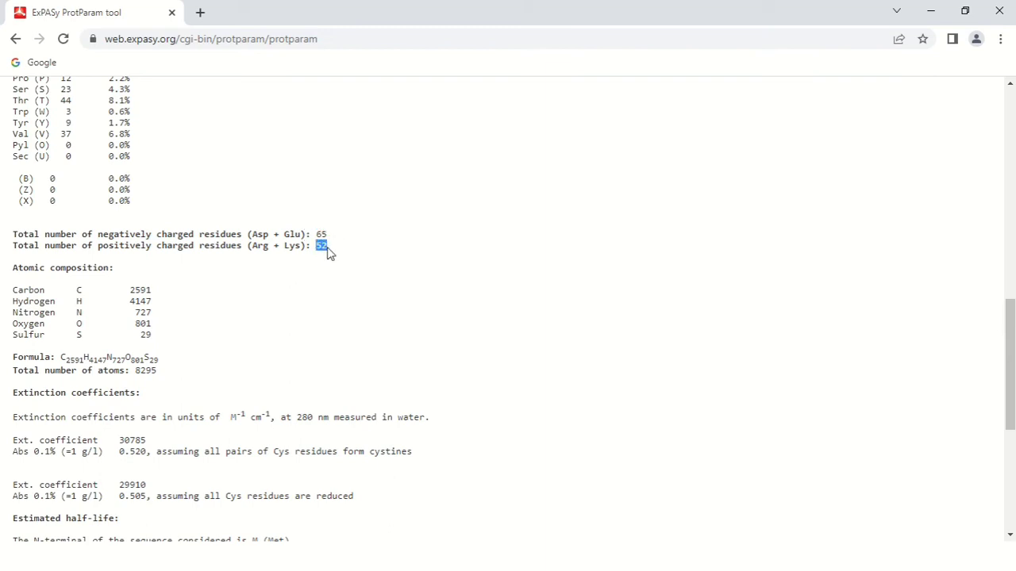
mouse_move(374, 257)
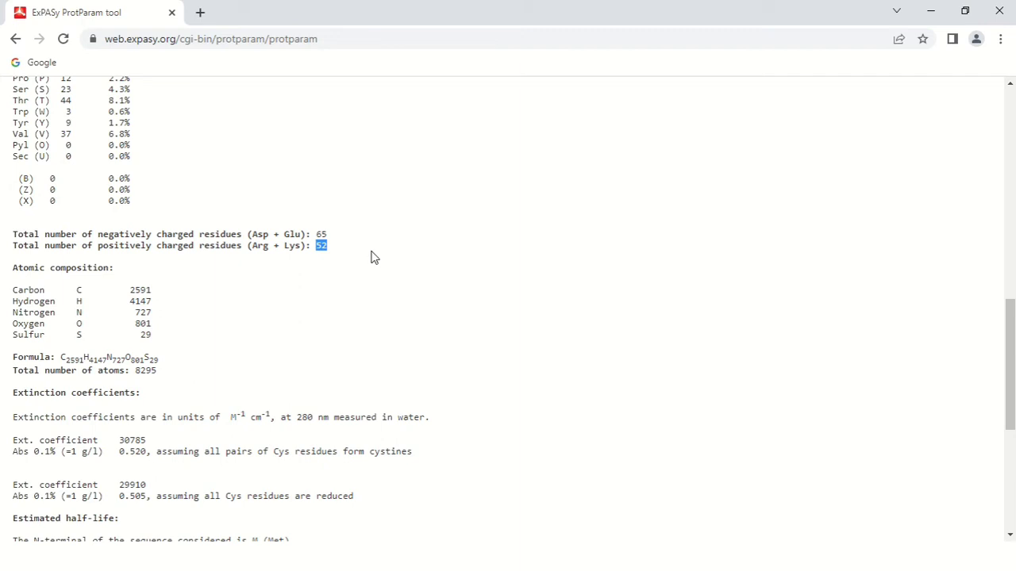
Scroll past atomic composition and extinction coefficients to the 30-hour half-life and instability index 29.50 (stable)
scroll("down", 3)
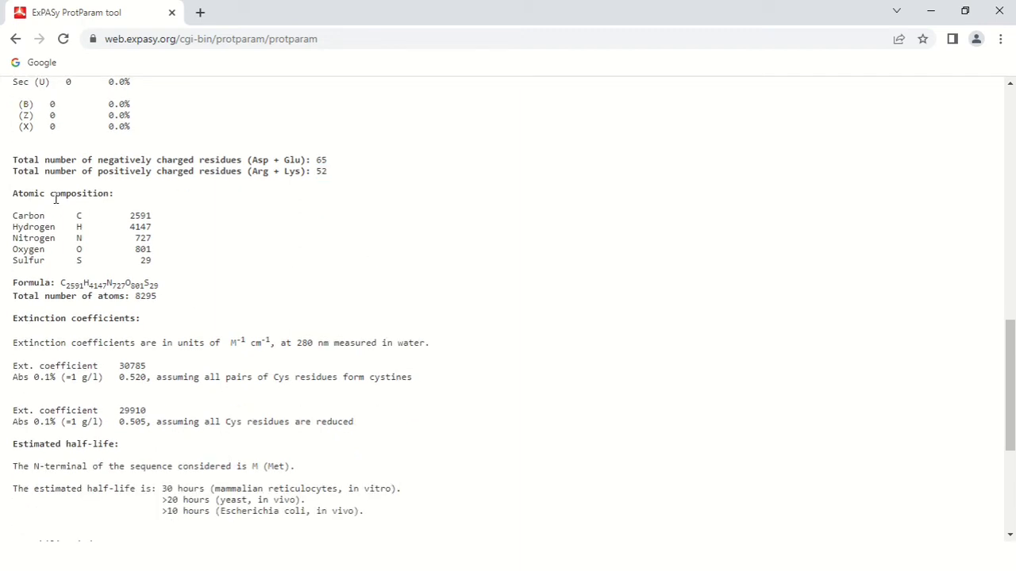
mouse_move(82, 219)
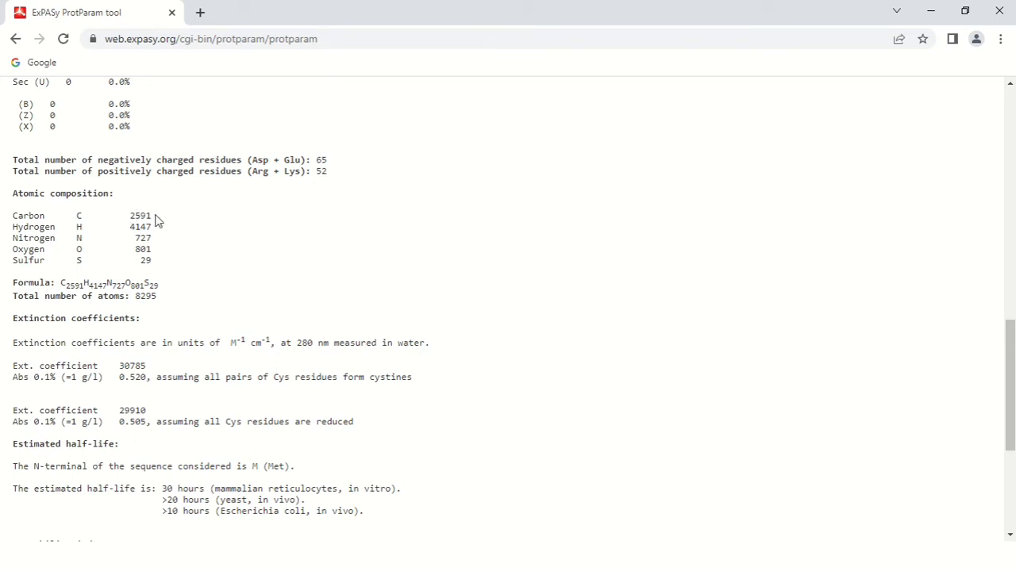
mouse_move(86, 219)
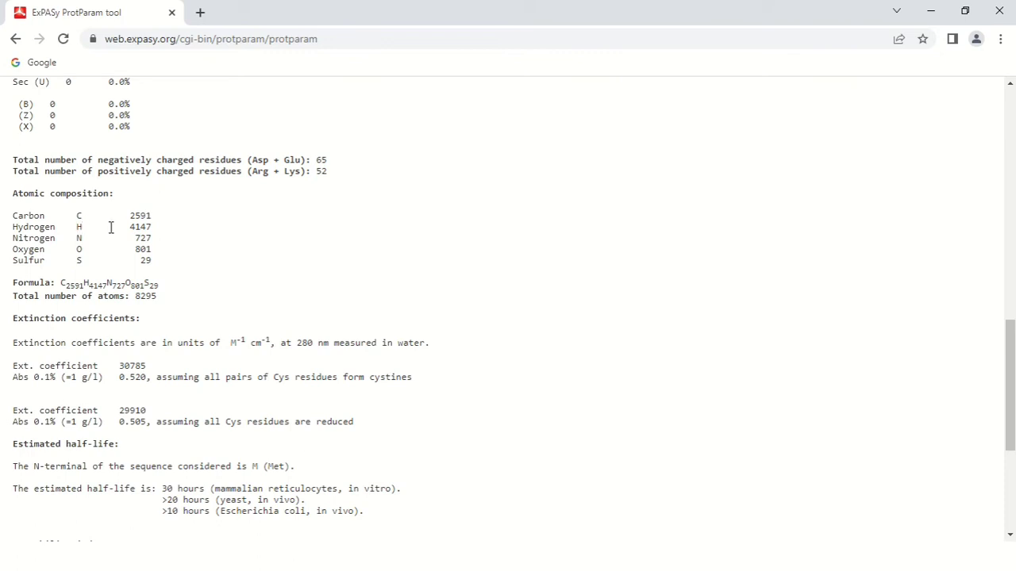
mouse_move(135, 235)
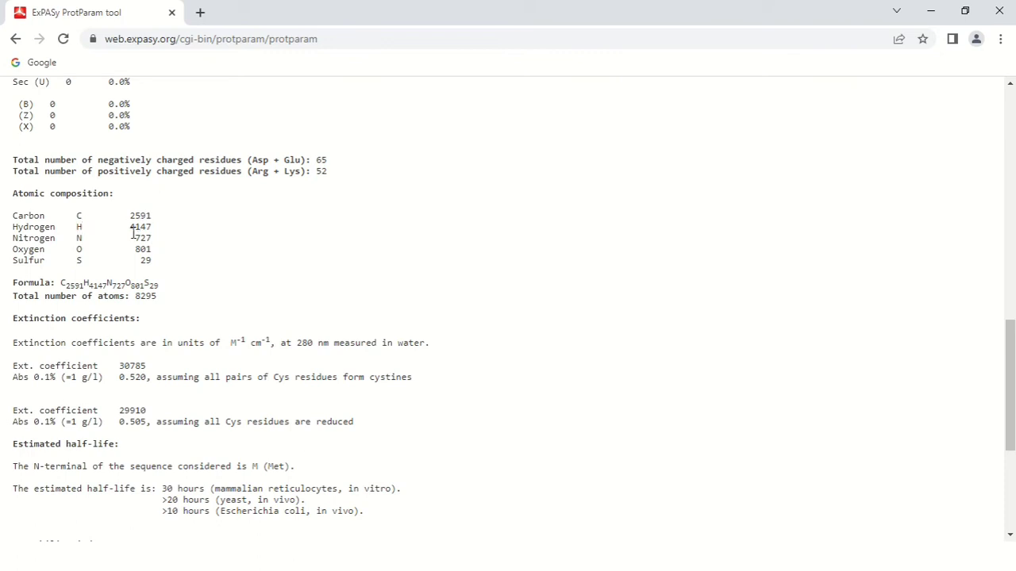
mouse_move(83, 247)
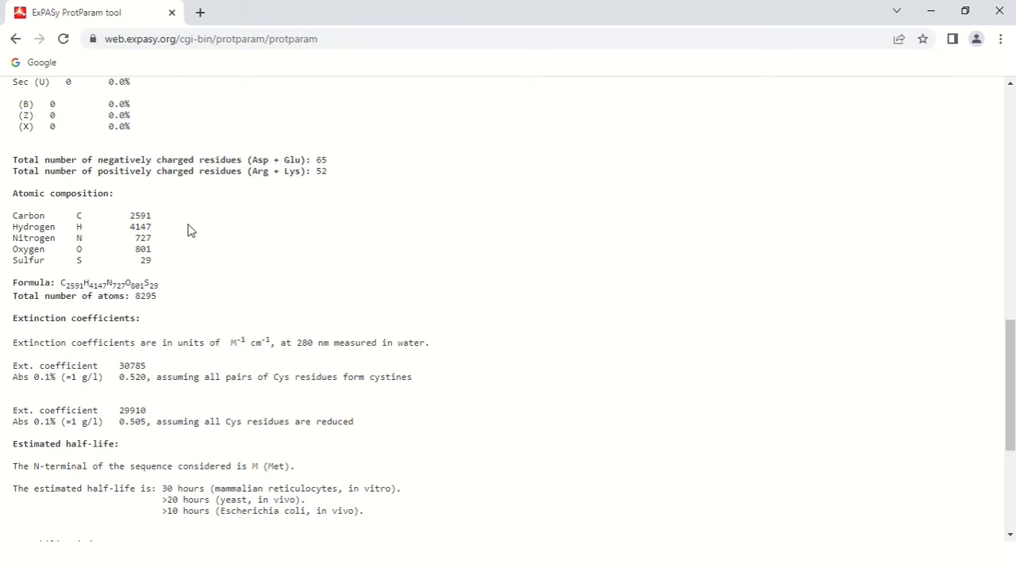
mouse_move(89, 300)
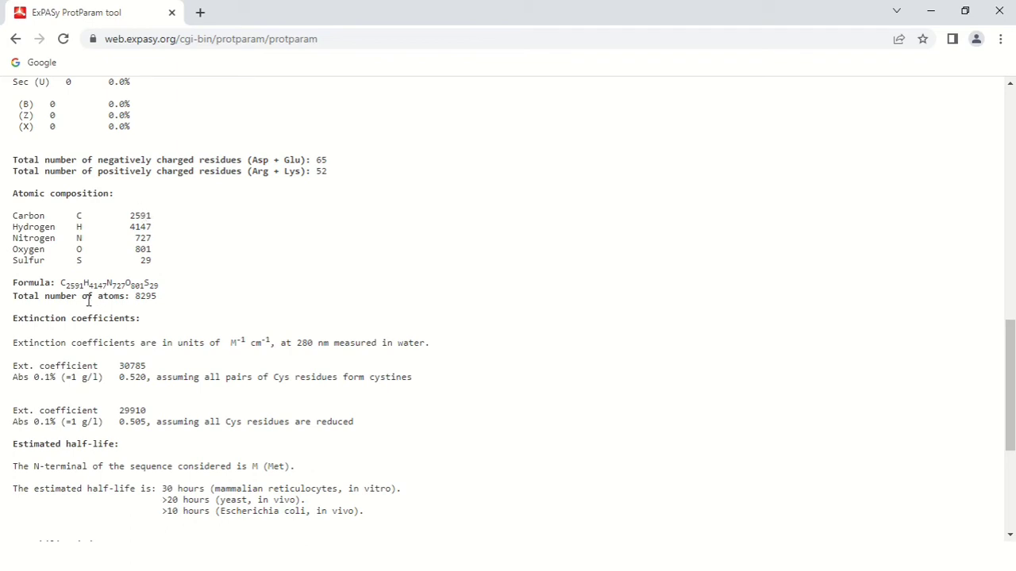
mouse_move(60, 284)
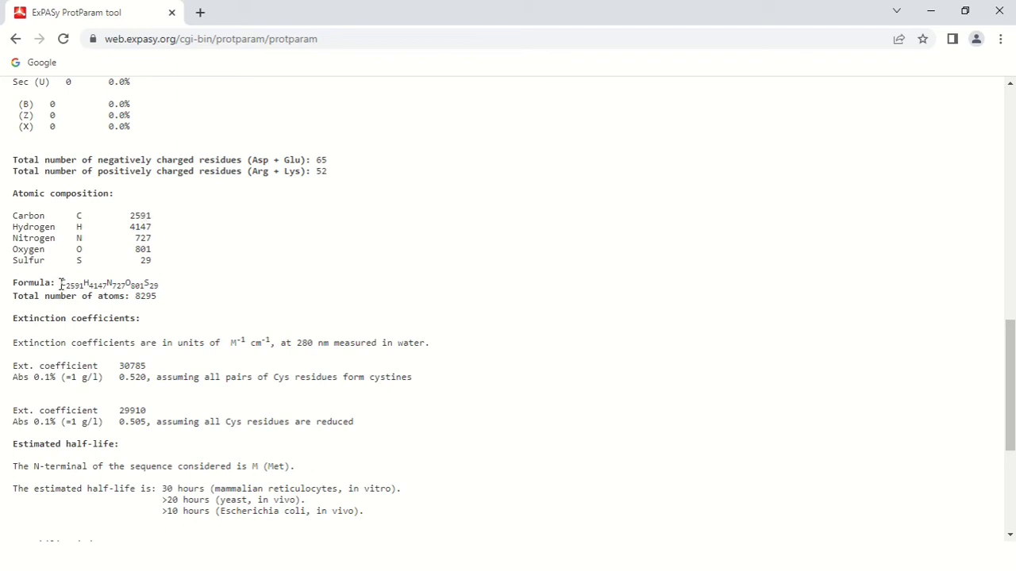
mouse_move(155, 244)
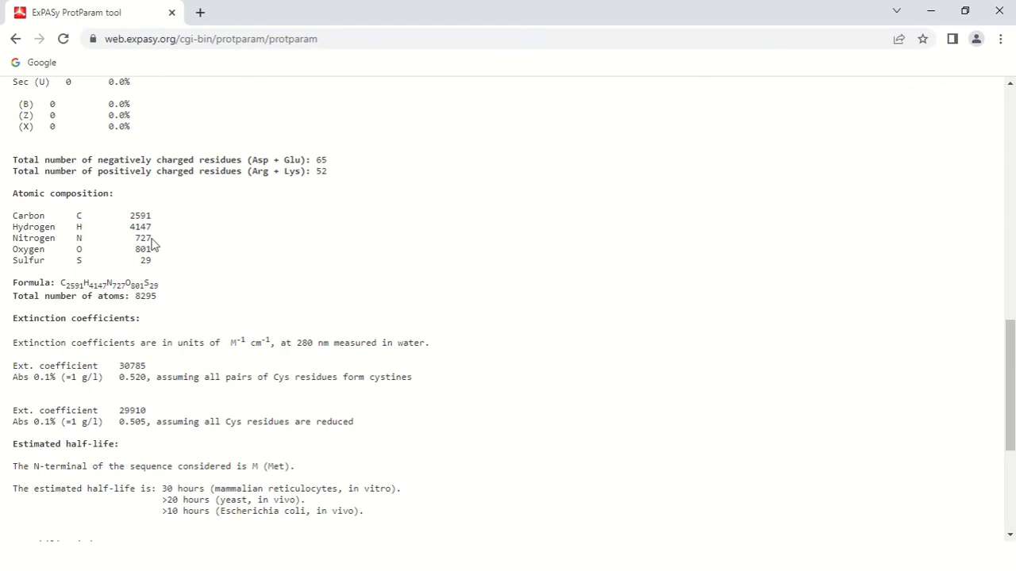
mouse_move(108, 277)
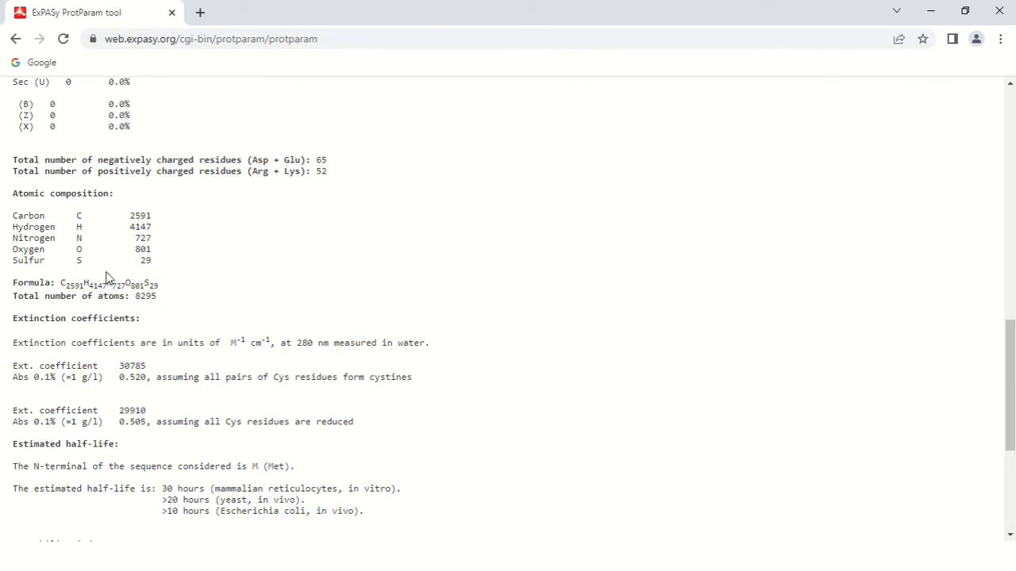
scroll("down", 3)
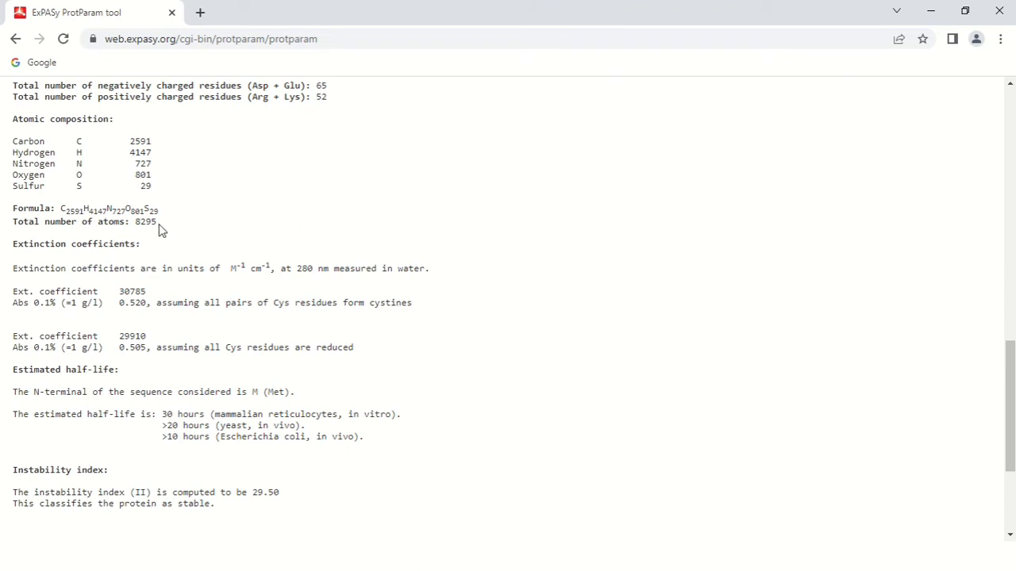
scroll("down", 3)
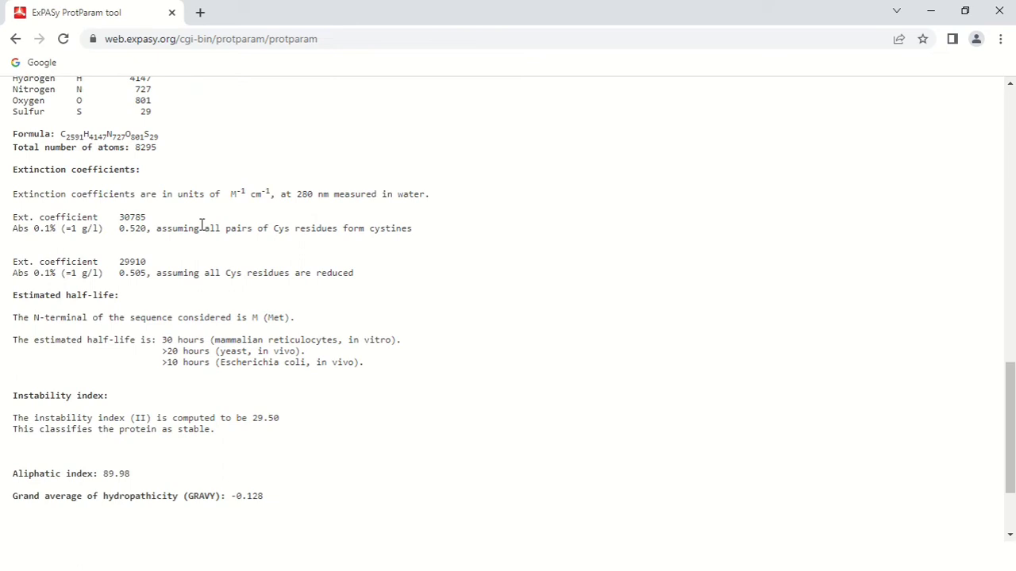
mouse_move(228, 193)
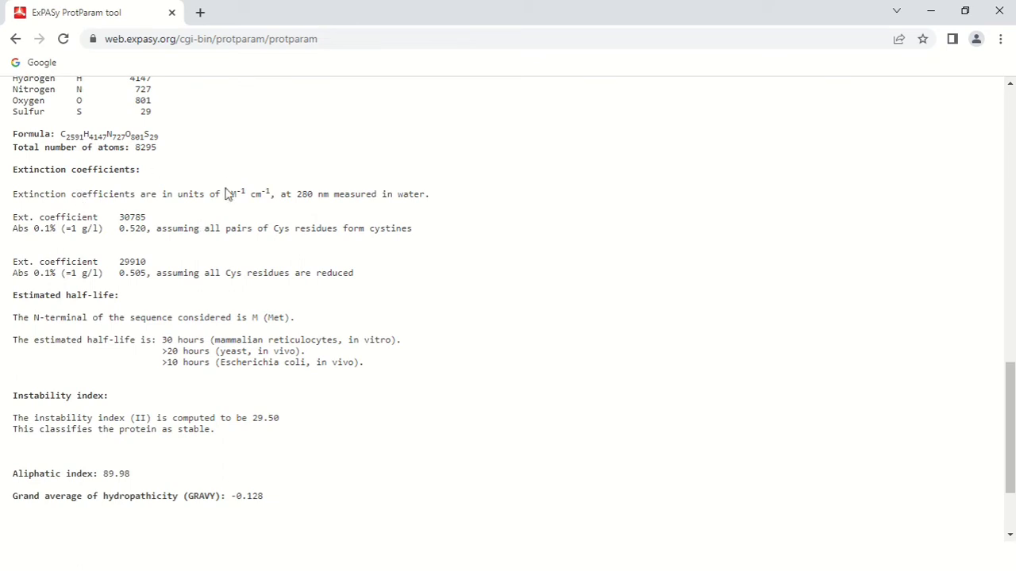
mouse_move(255, 200)
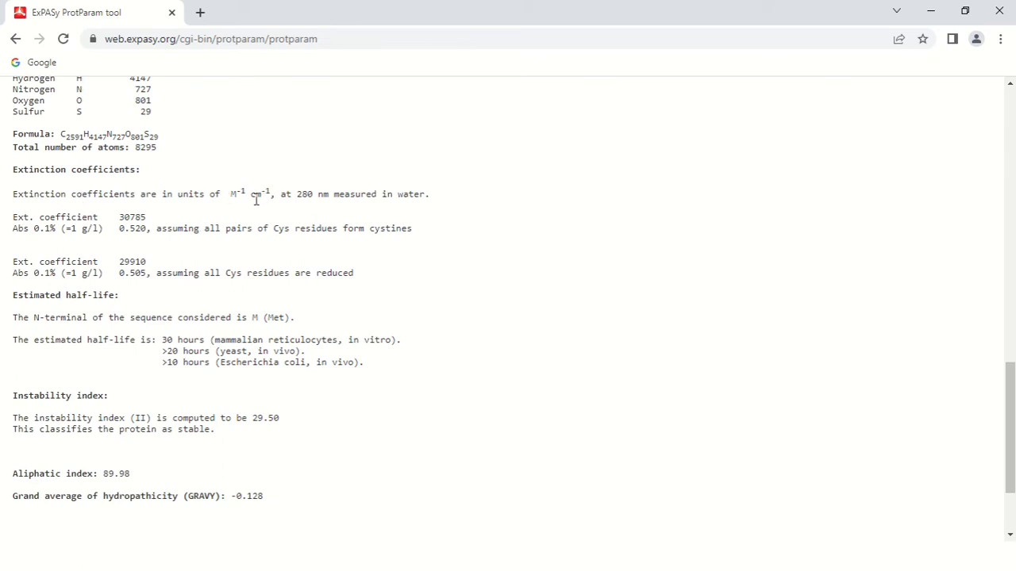
mouse_move(373, 216)
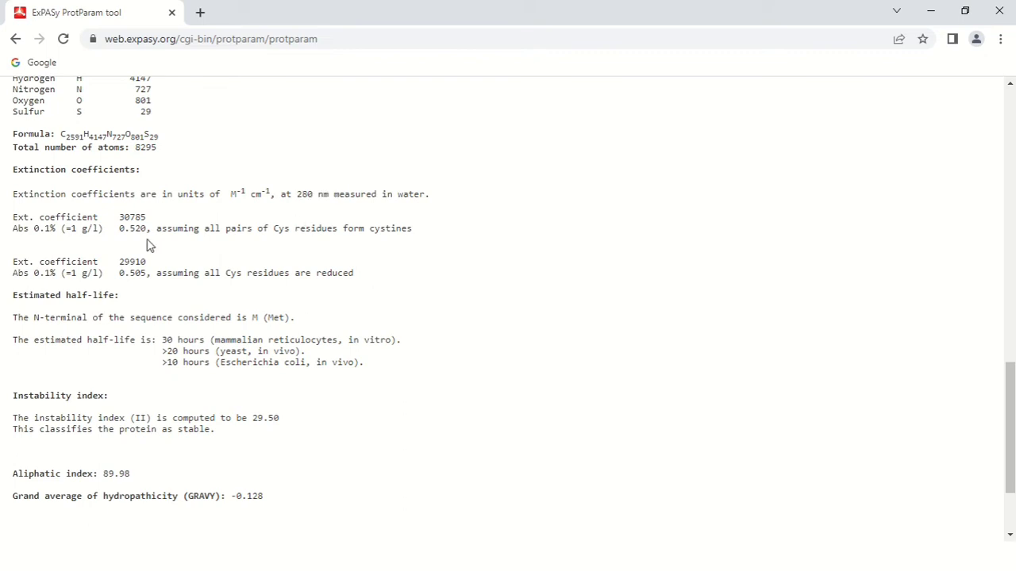
double_click(121, 229)
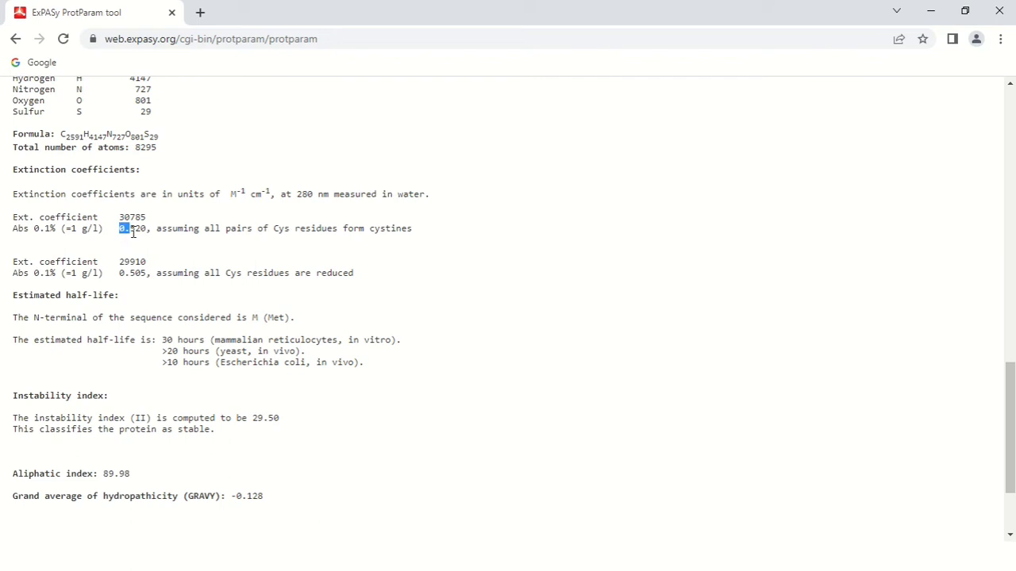
mouse_move(191, 244)
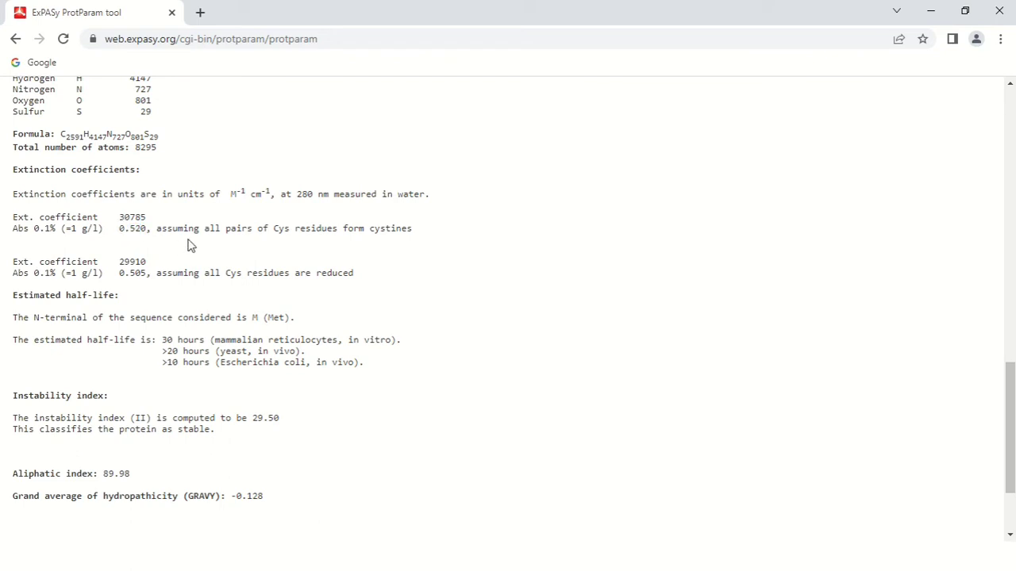
mouse_move(285, 232)
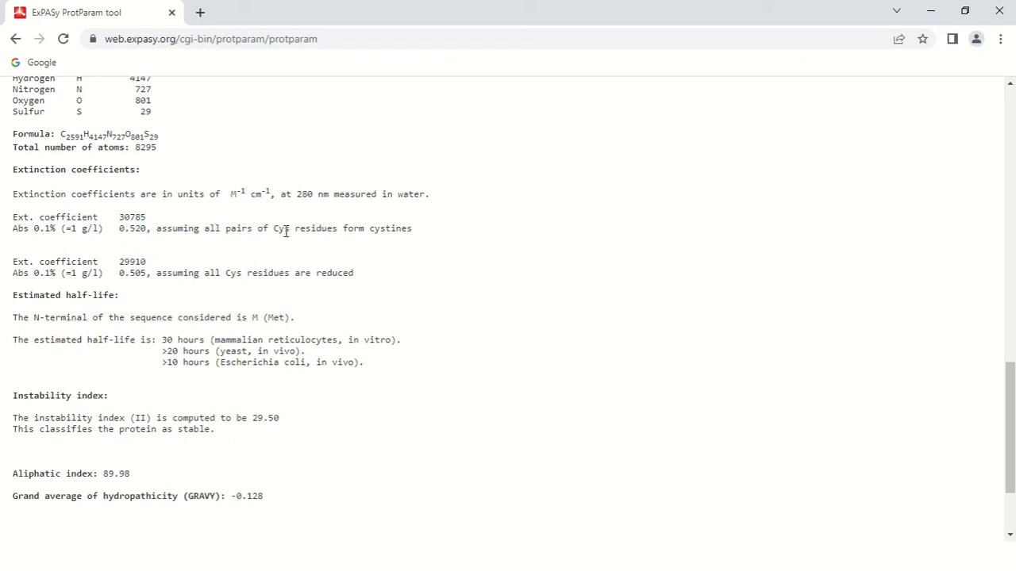
mouse_move(357, 228)
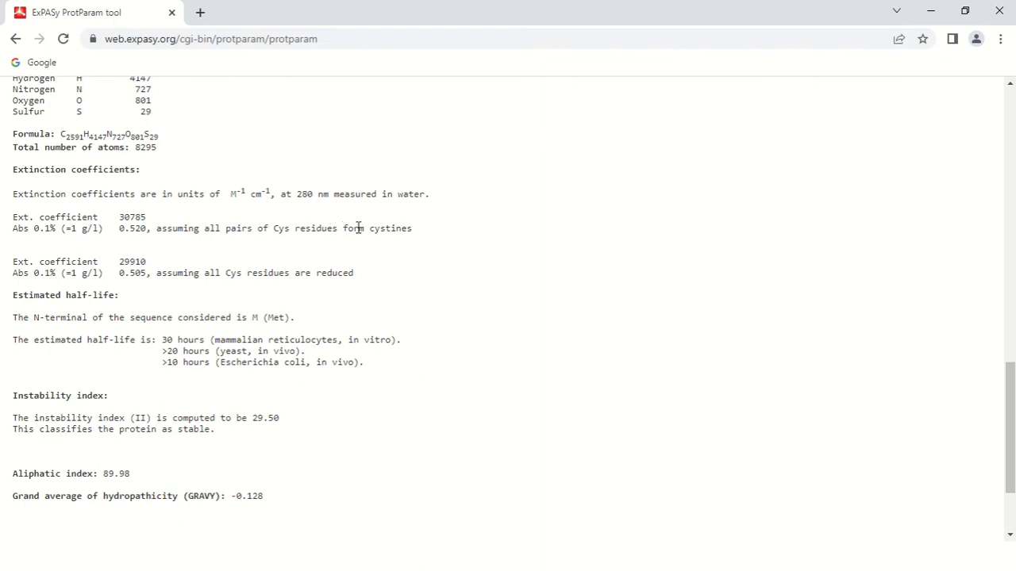
mouse_move(276, 249)
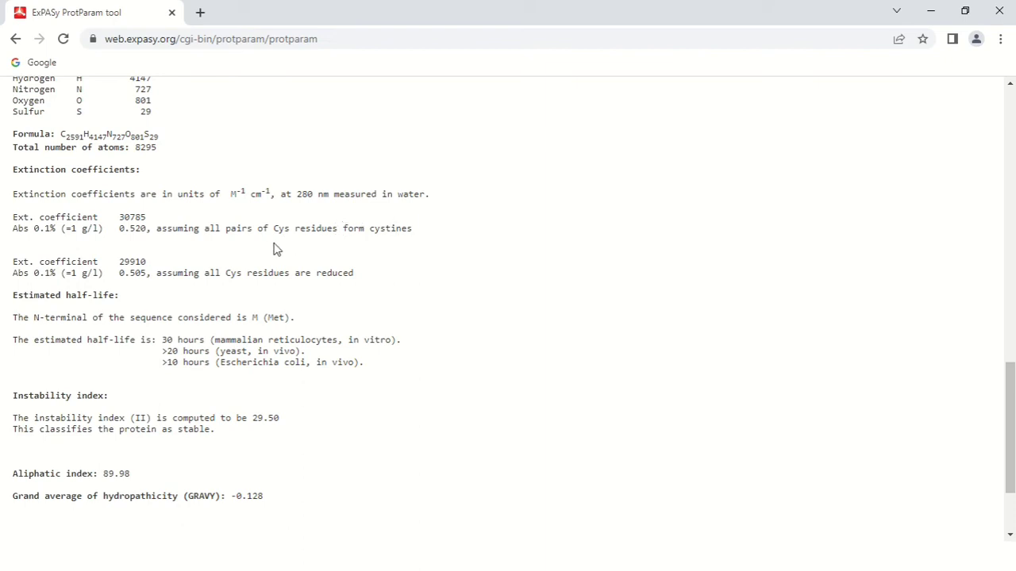
mouse_move(323, 274)
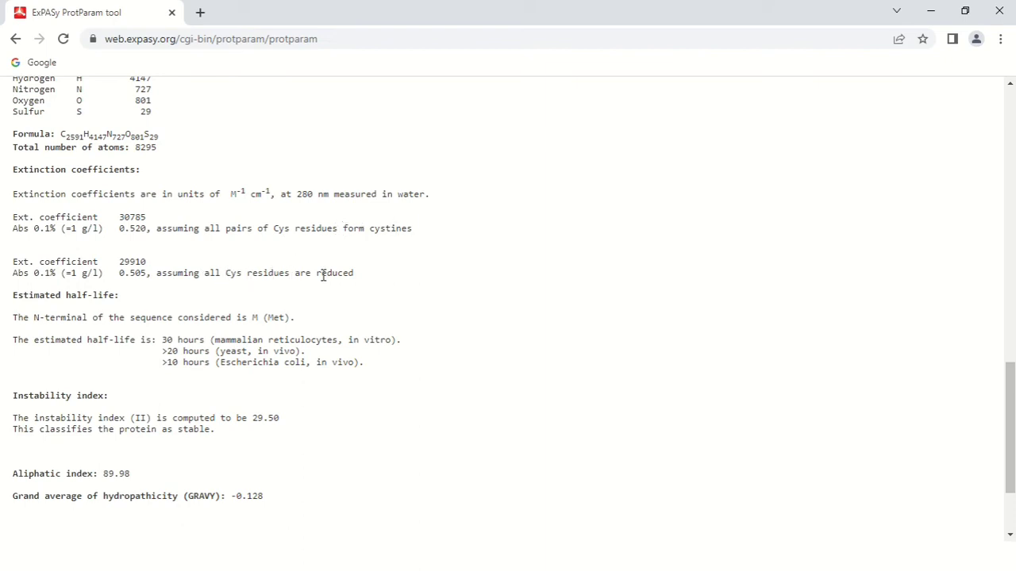
mouse_move(121, 276)
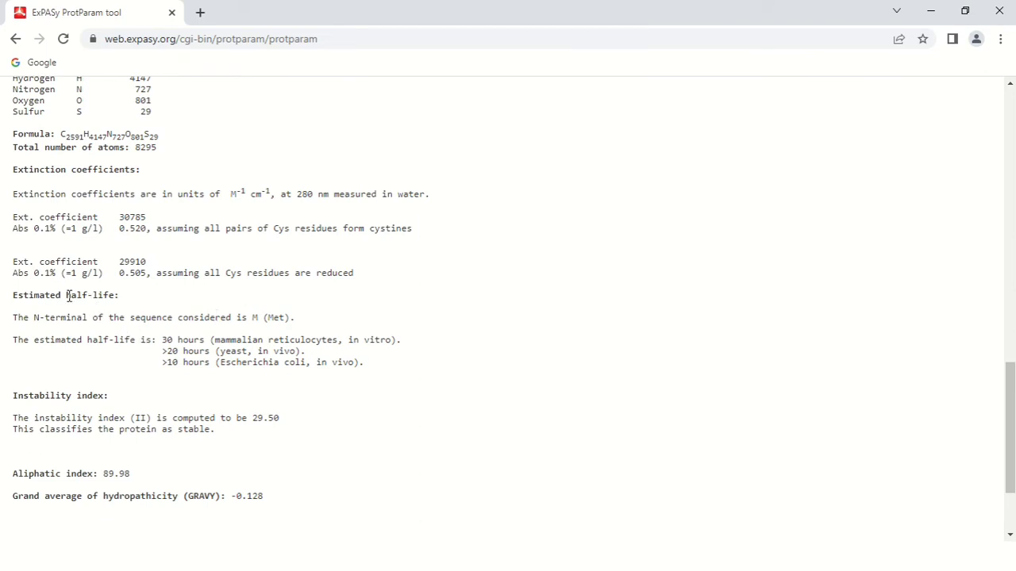
mouse_move(279, 285)
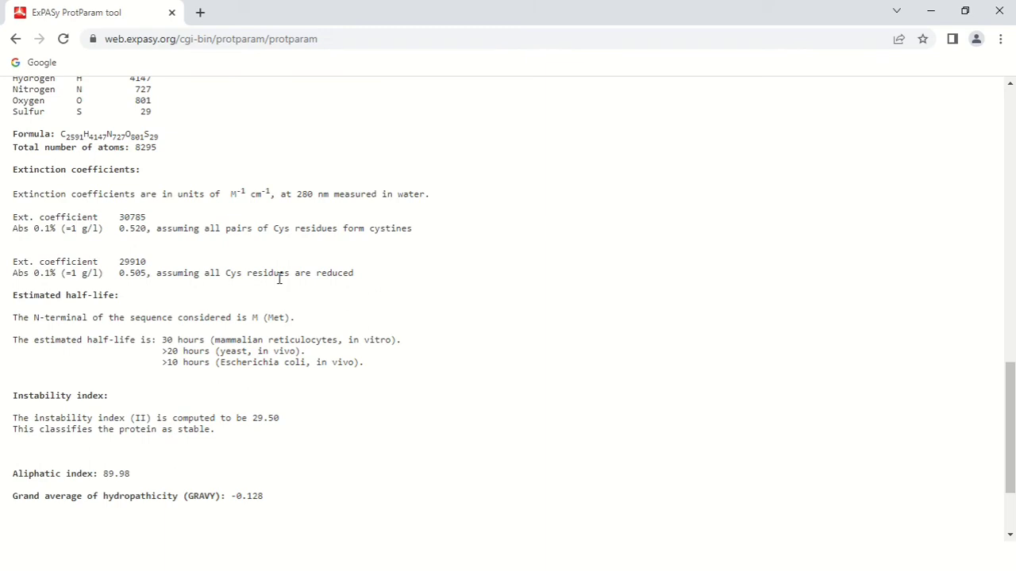
scroll("down", 3)
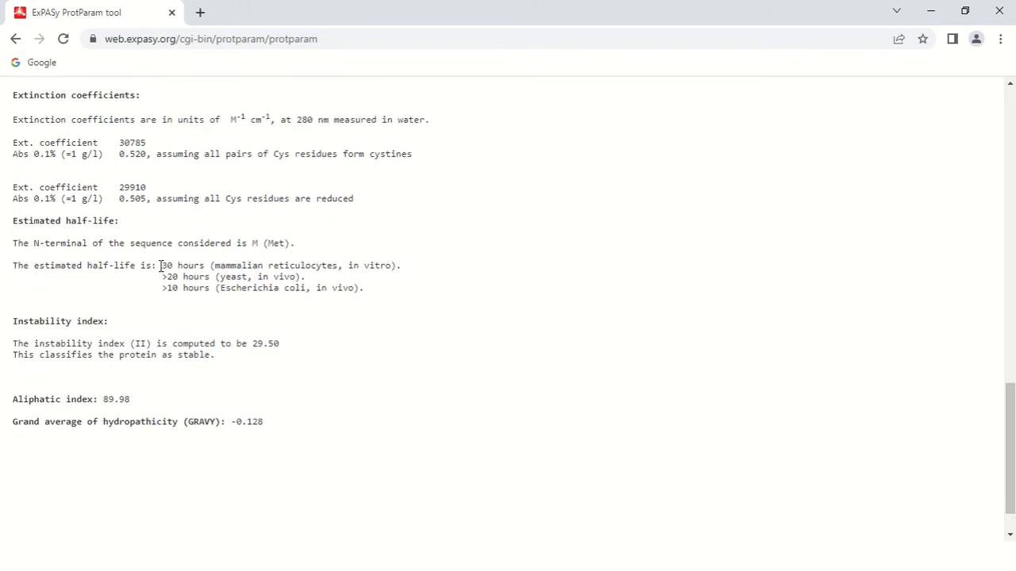
mouse_move(289, 273)
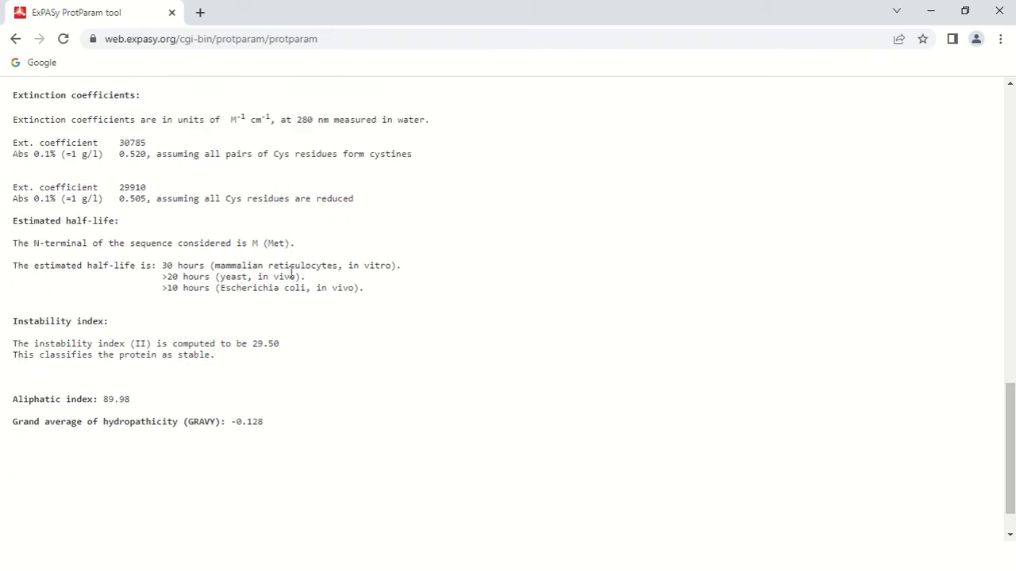
mouse_move(351, 265)
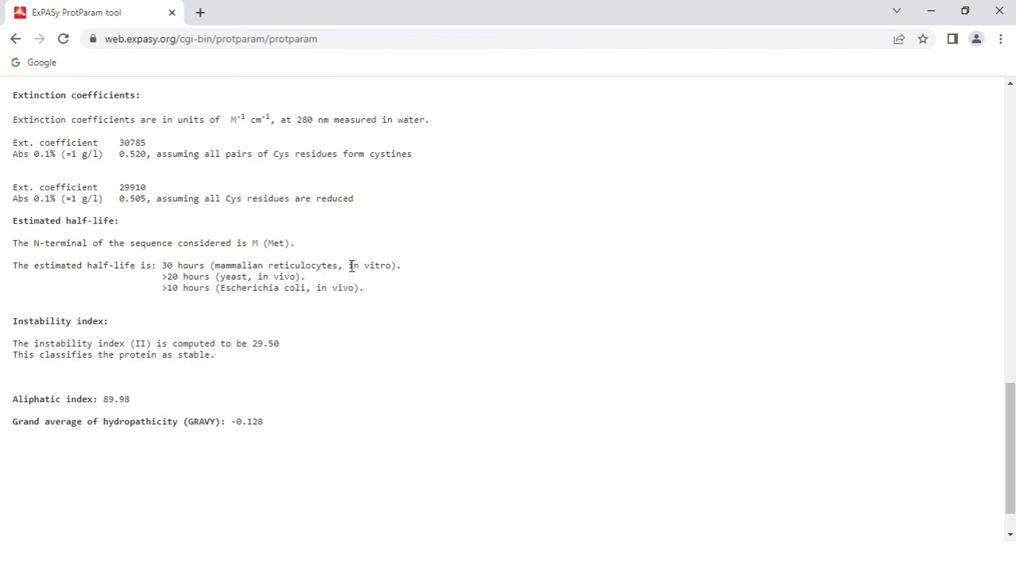
mouse_move(365, 269)
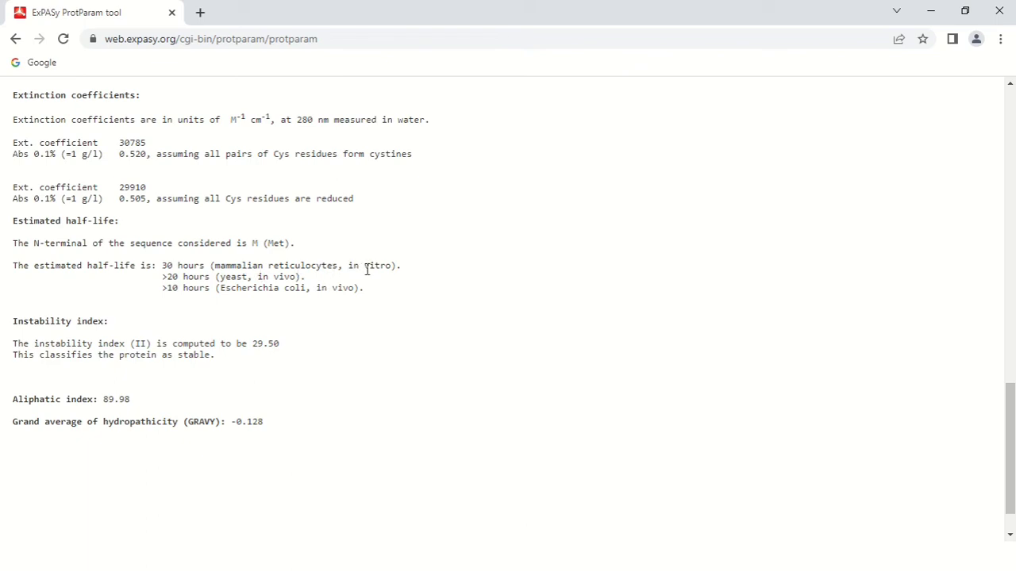
mouse_move(321, 265)
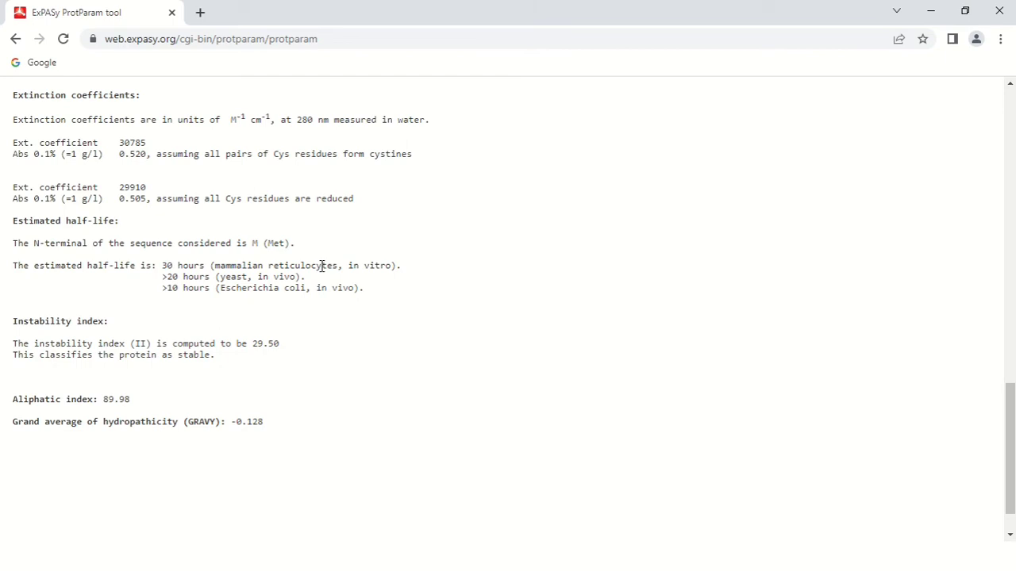
mouse_move(251, 198)
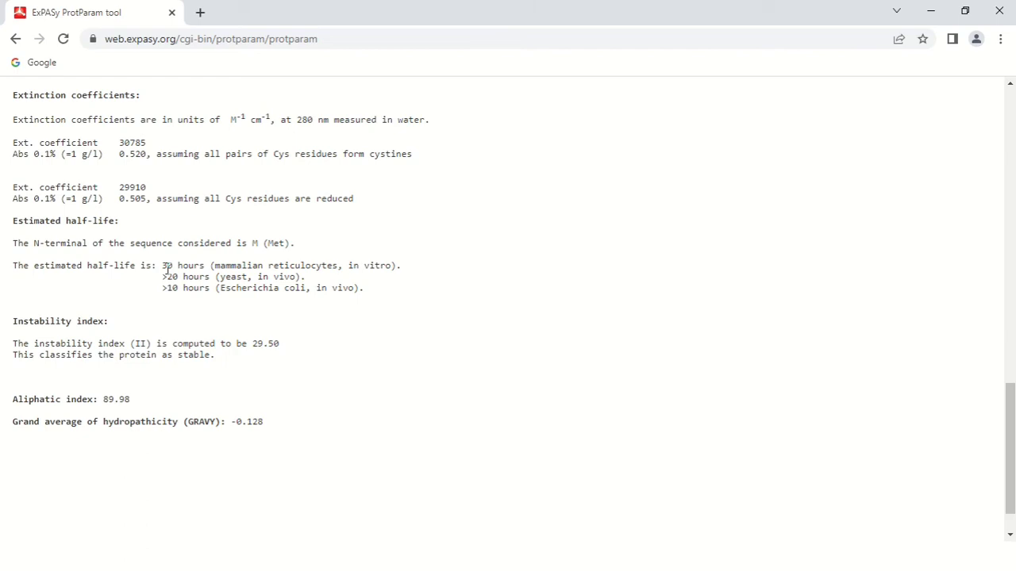
mouse_move(273, 277)
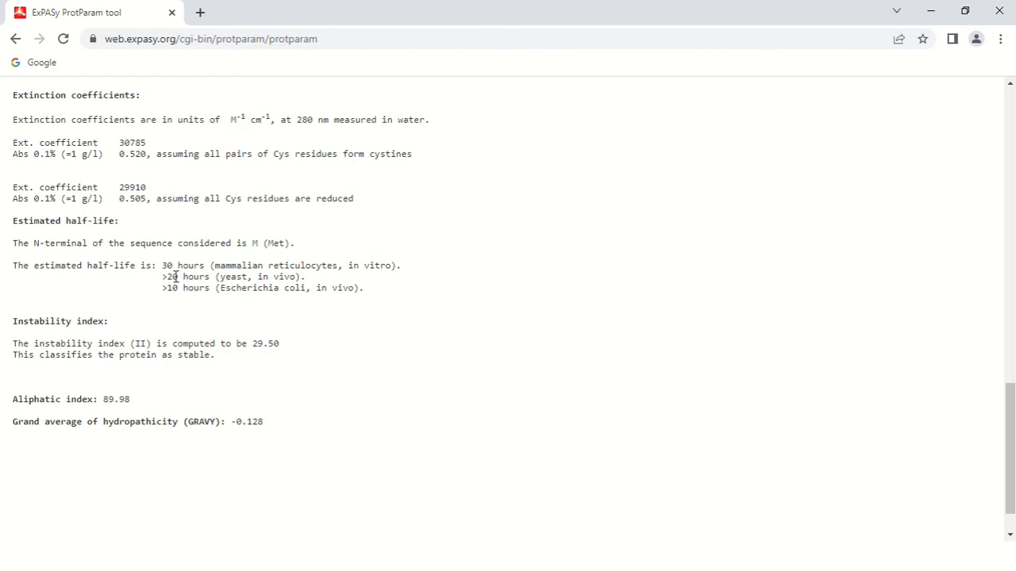
mouse_move(224, 282)
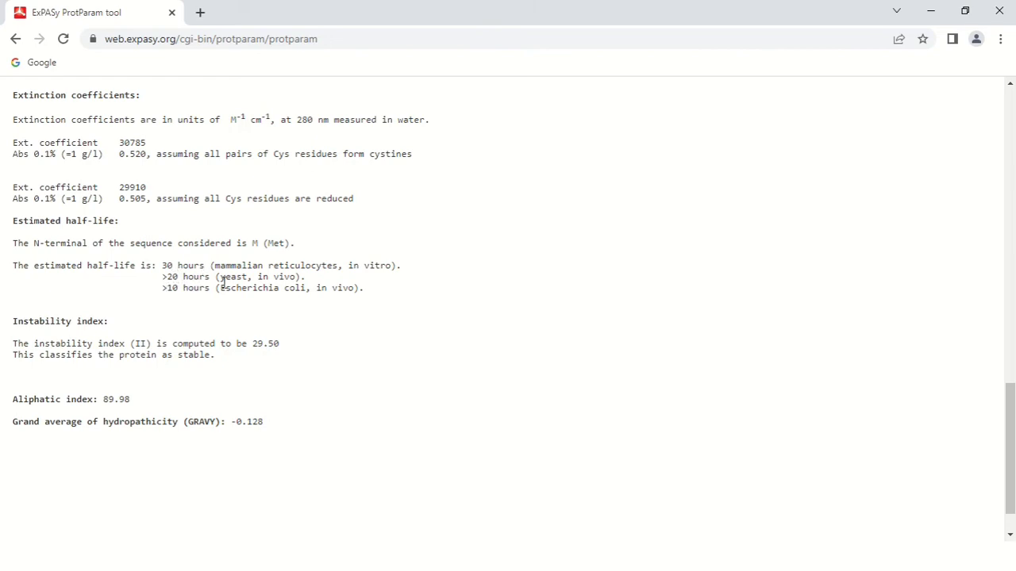
mouse_move(368, 295)
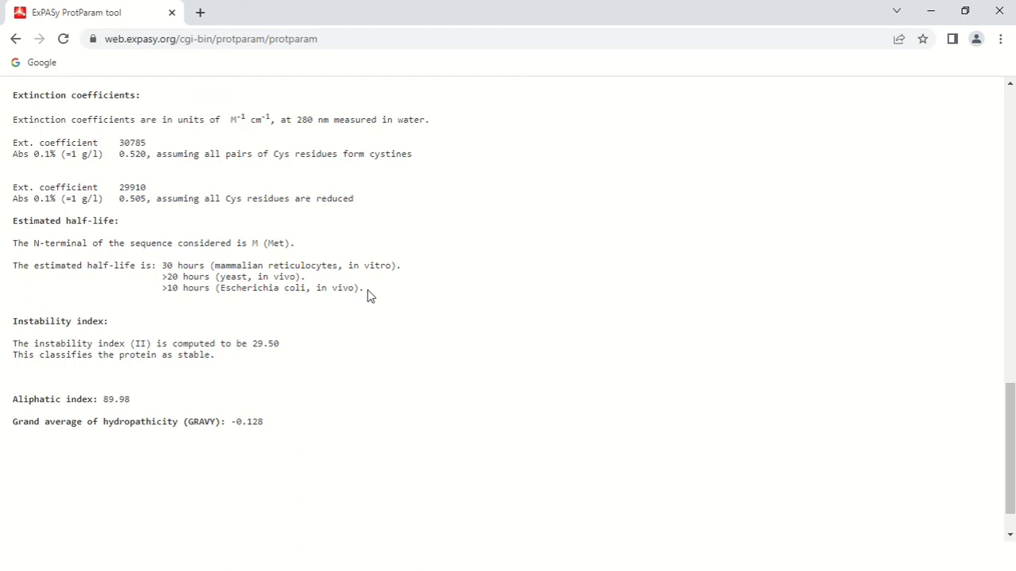
mouse_move(174, 289)
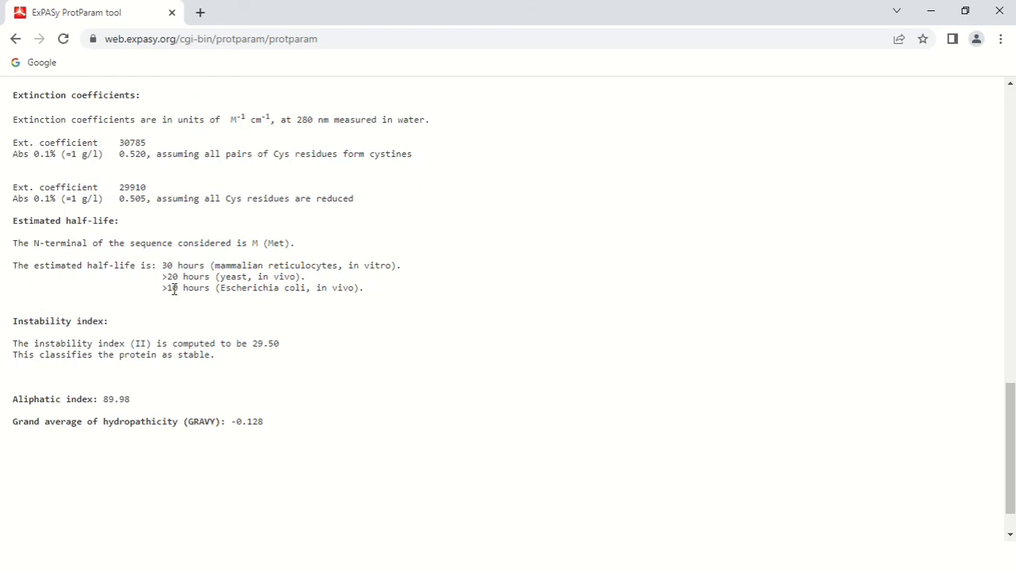
mouse_move(169, 276)
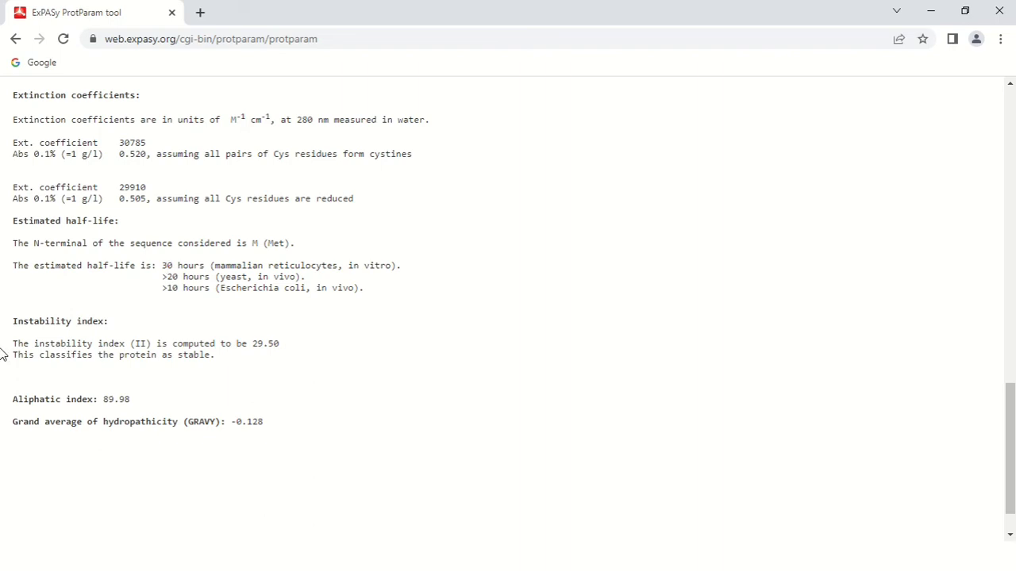
mouse_move(25, 321)
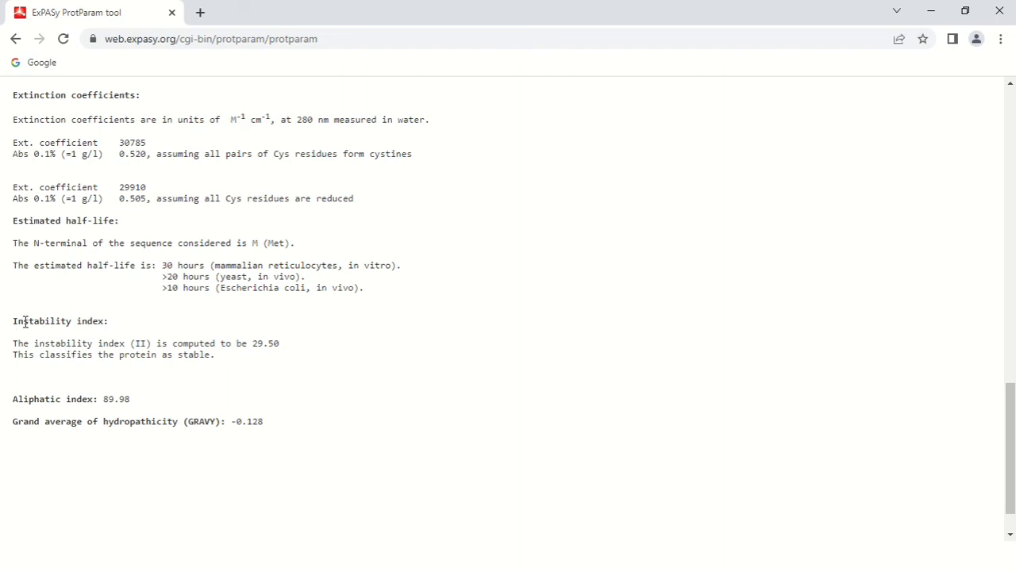
scroll("down", 3)
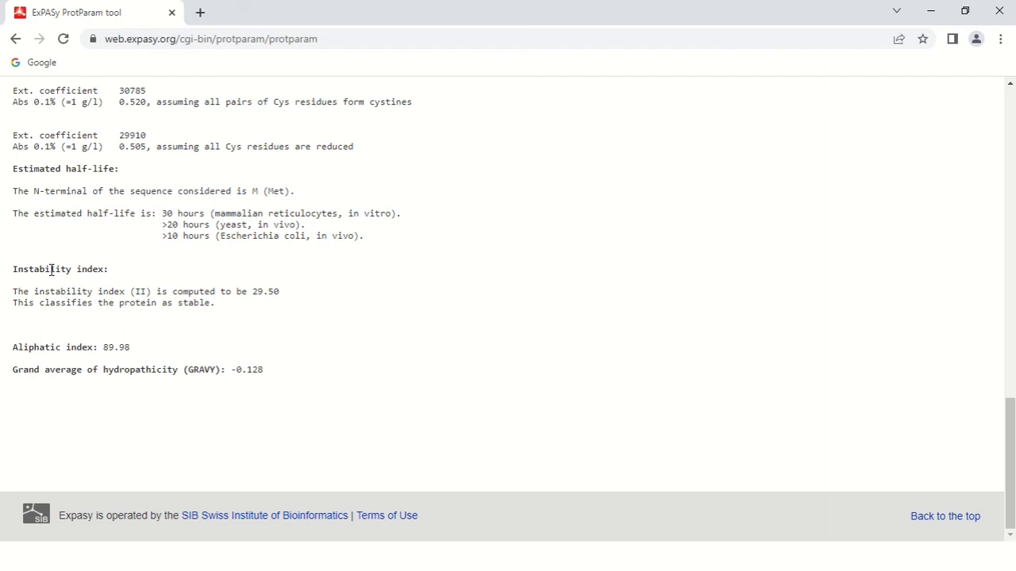
mouse_move(155, 305)
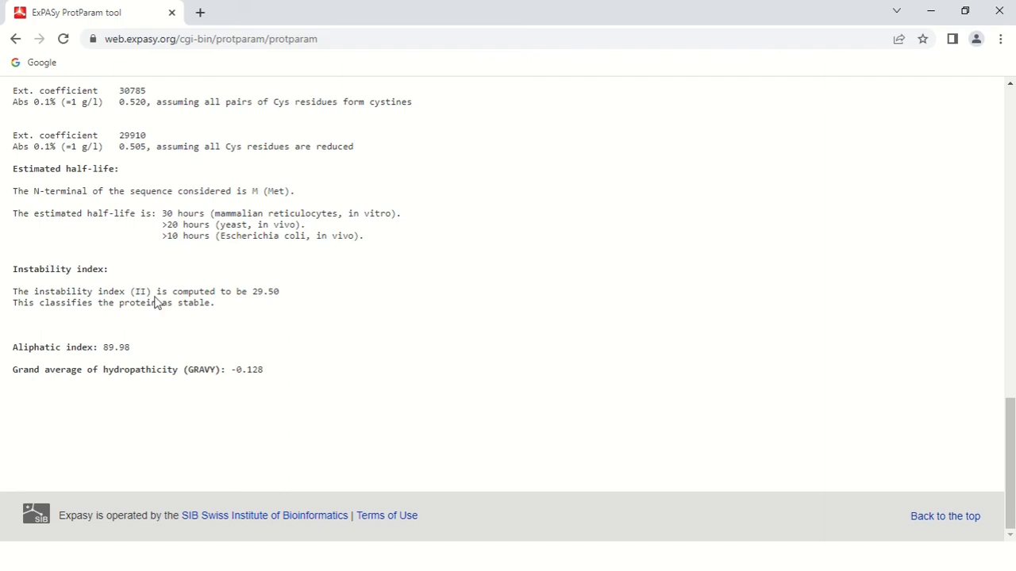
mouse_move(254, 292)
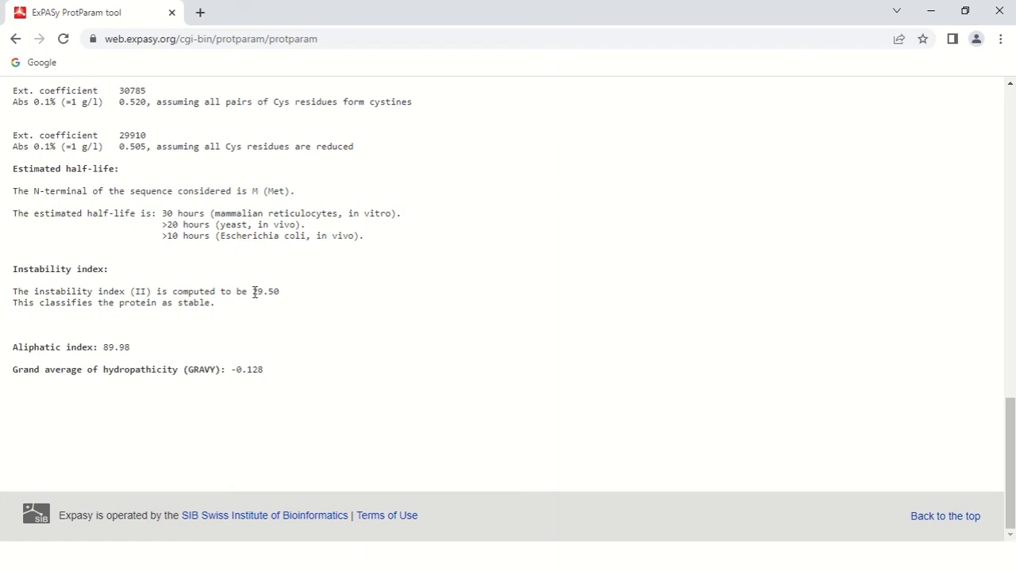
double_click(265, 292)
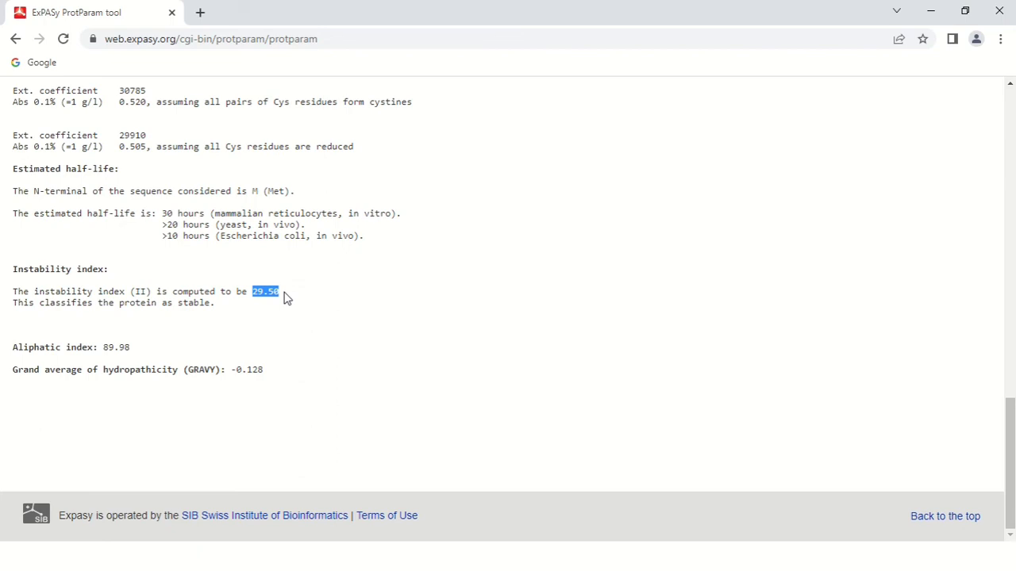
left_click(267, 292)
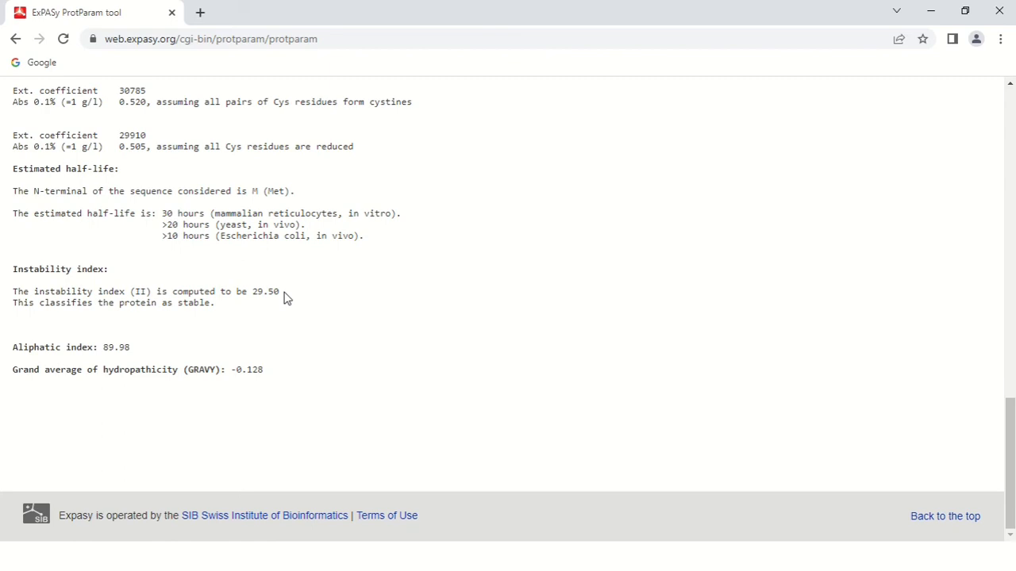
mouse_move(254, 297)
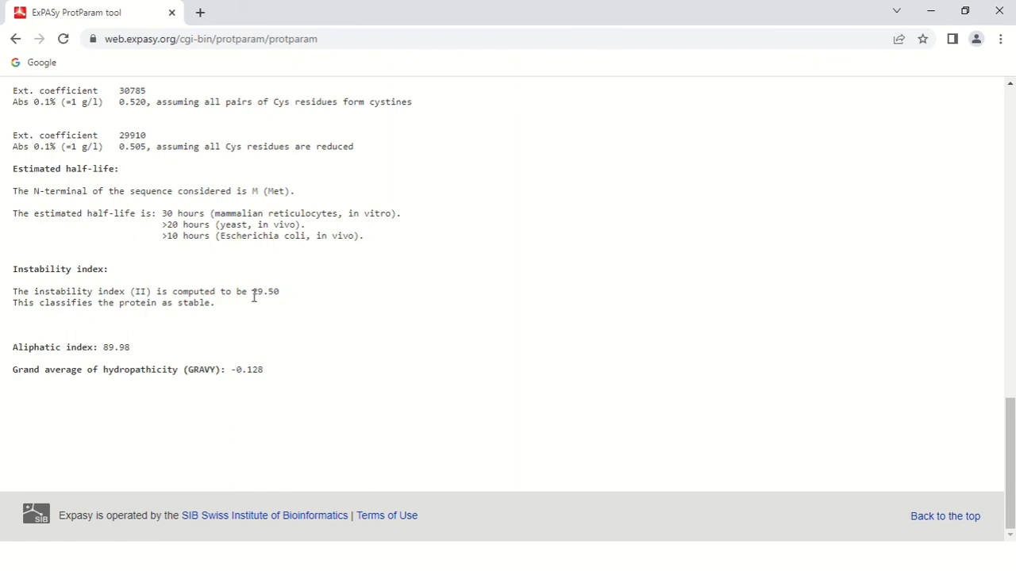
mouse_move(287, 299)
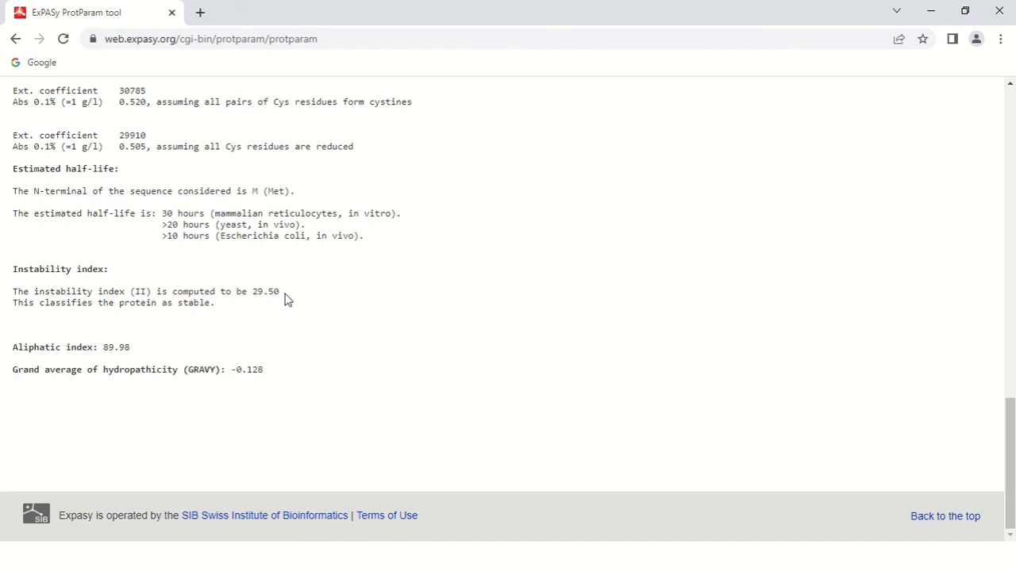
mouse_move(93, 308)
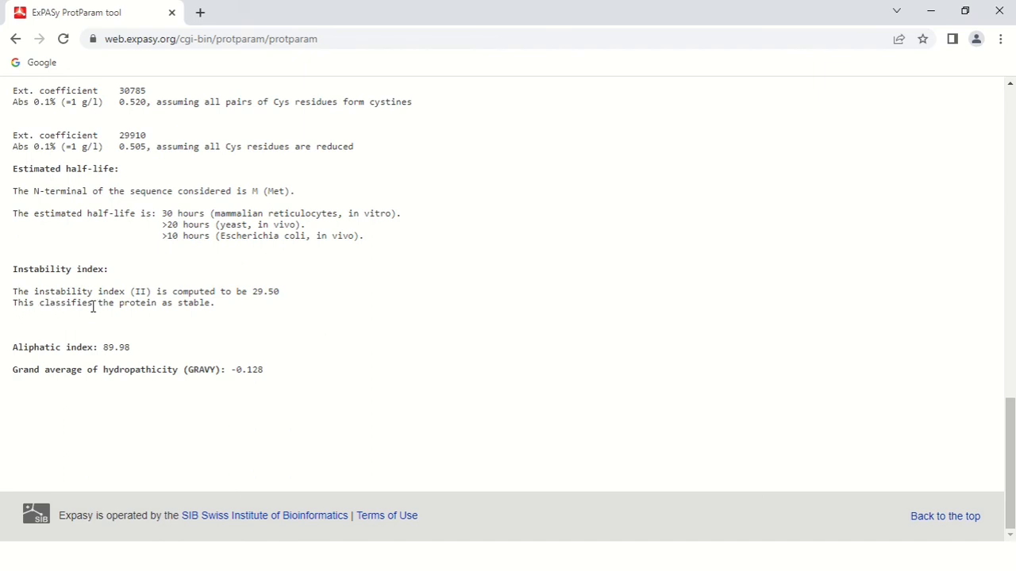
mouse_move(308, 308)
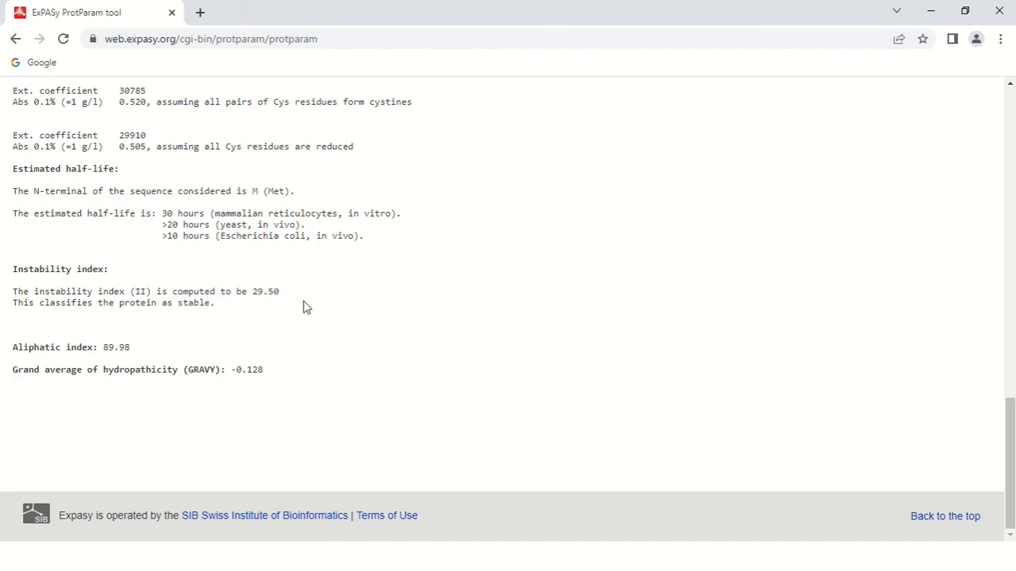
mouse_move(111, 343)
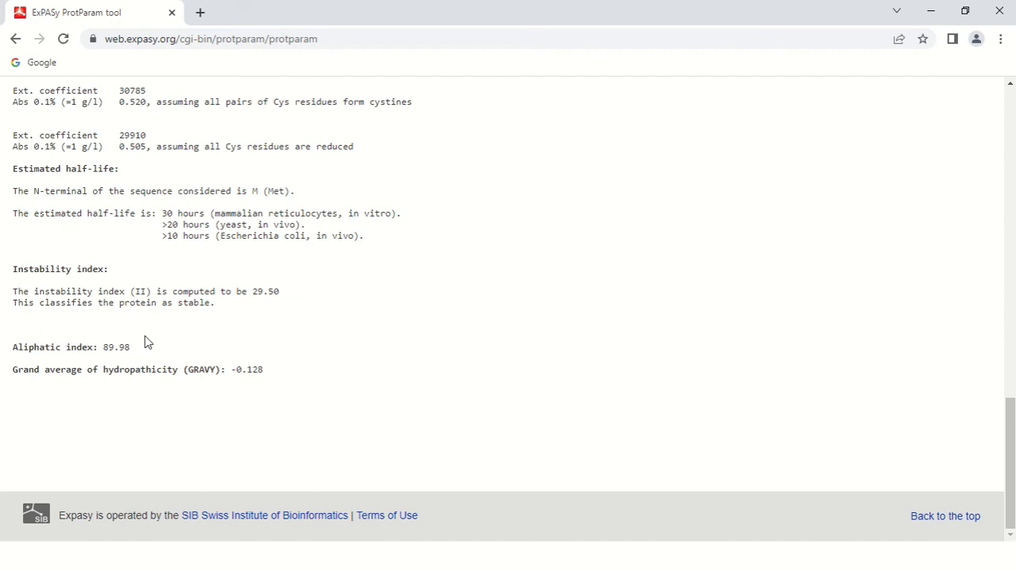
mouse_move(132, 346)
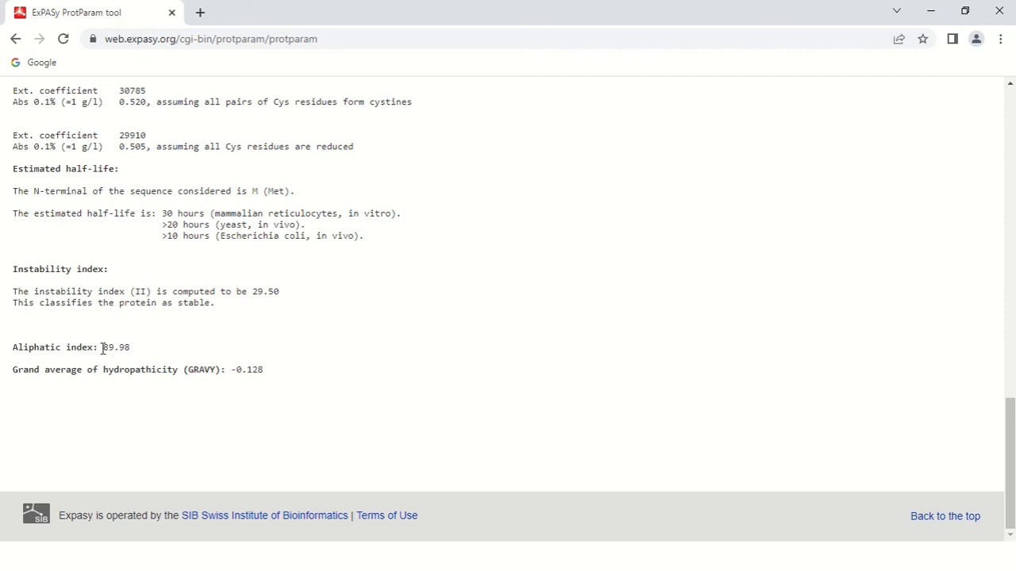
mouse_move(146, 352)
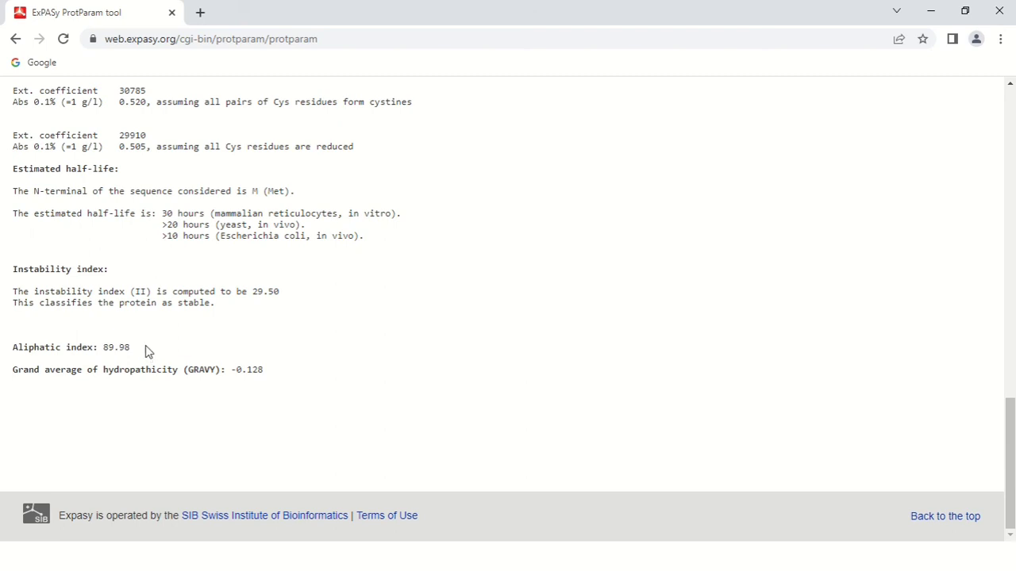
mouse_move(223, 382)
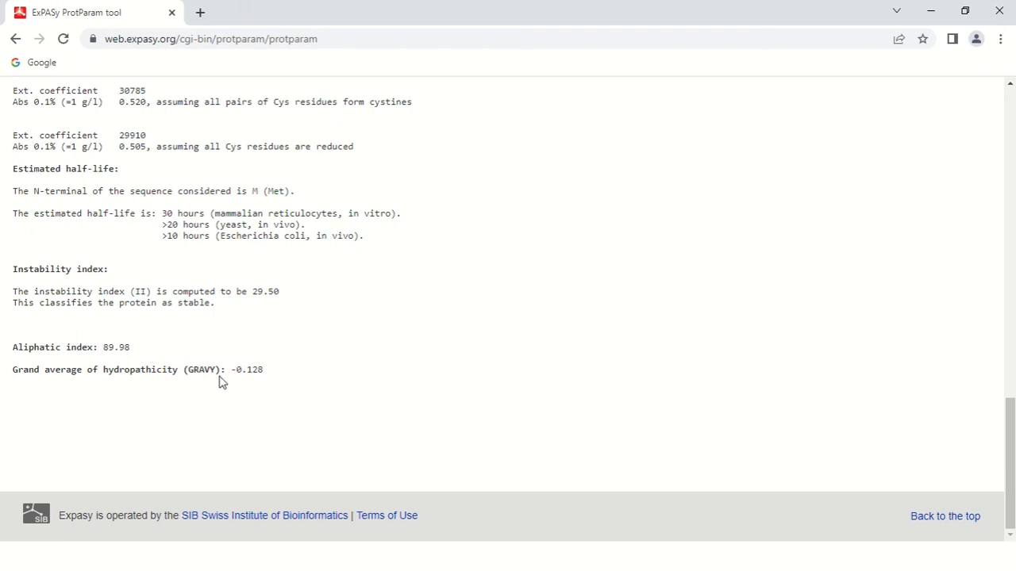
mouse_move(143, 370)
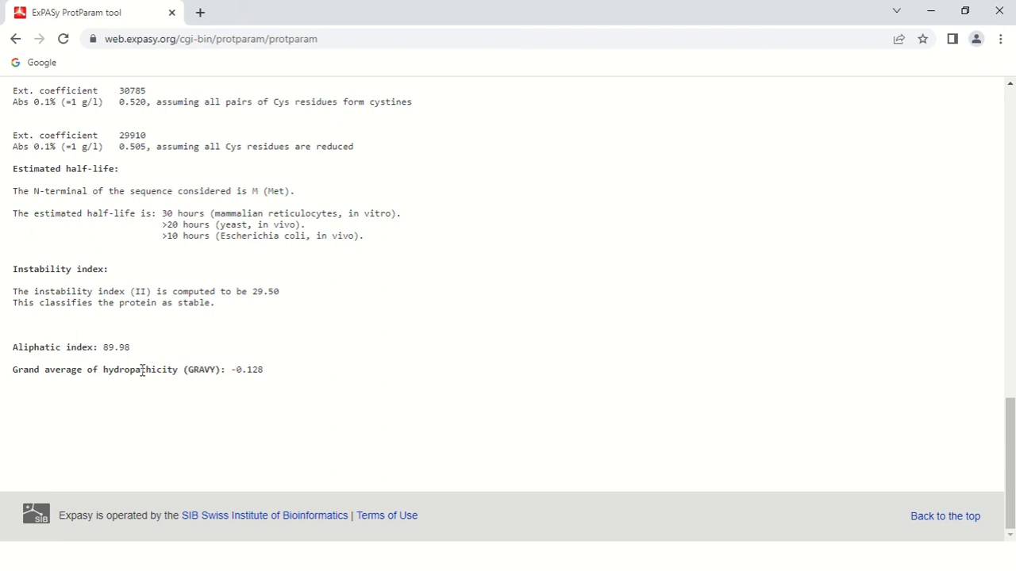
mouse_move(172, 364)
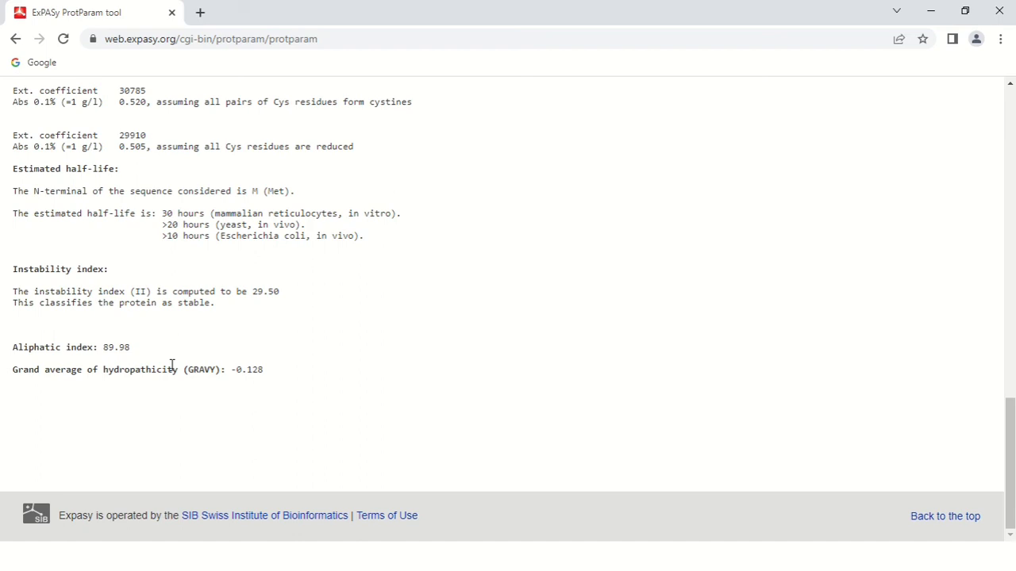
mouse_move(232, 372)
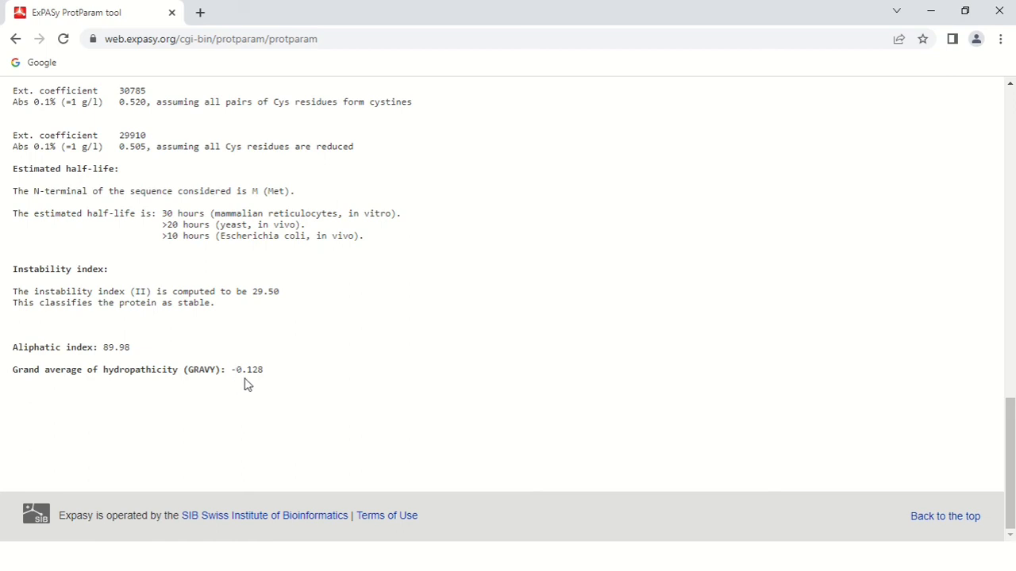
mouse_move(262, 381)
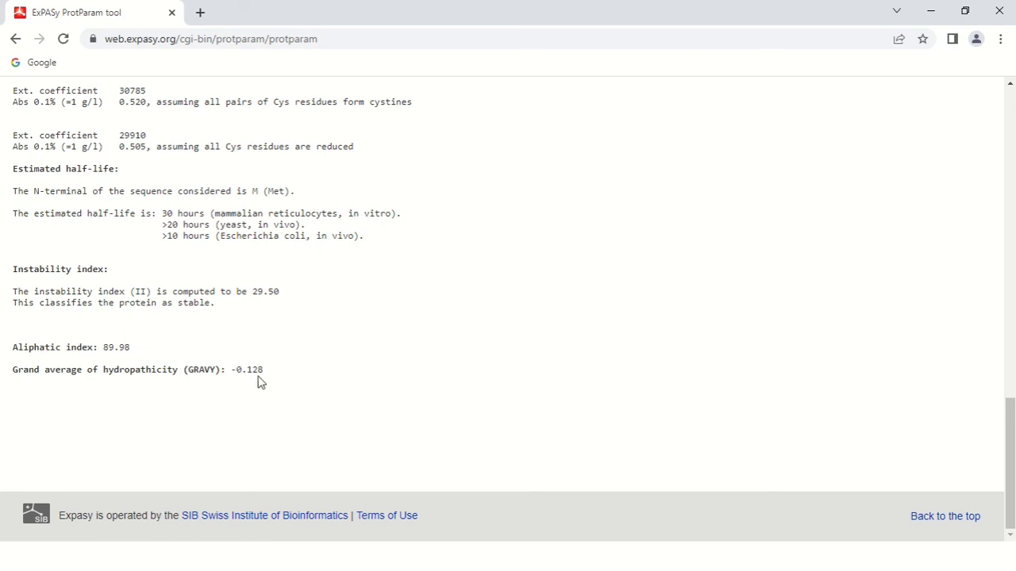
mouse_move(271, 378)
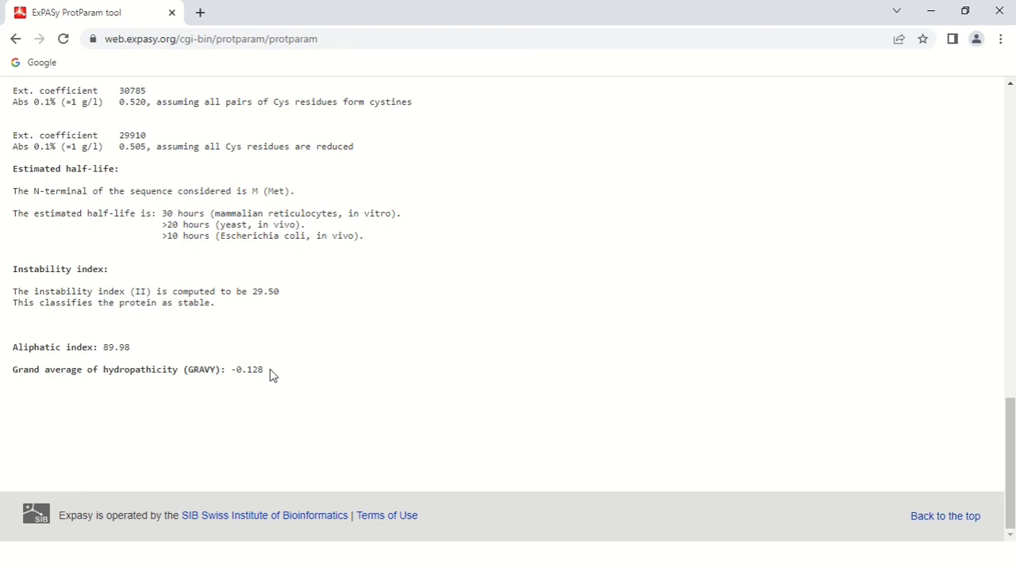
double_click(247, 370)
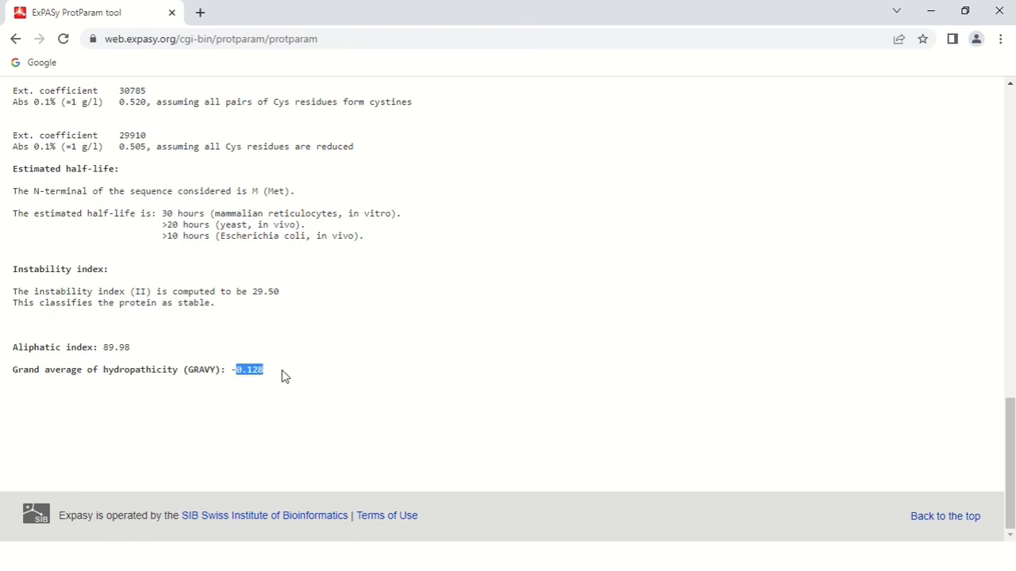
mouse_move(292, 378)
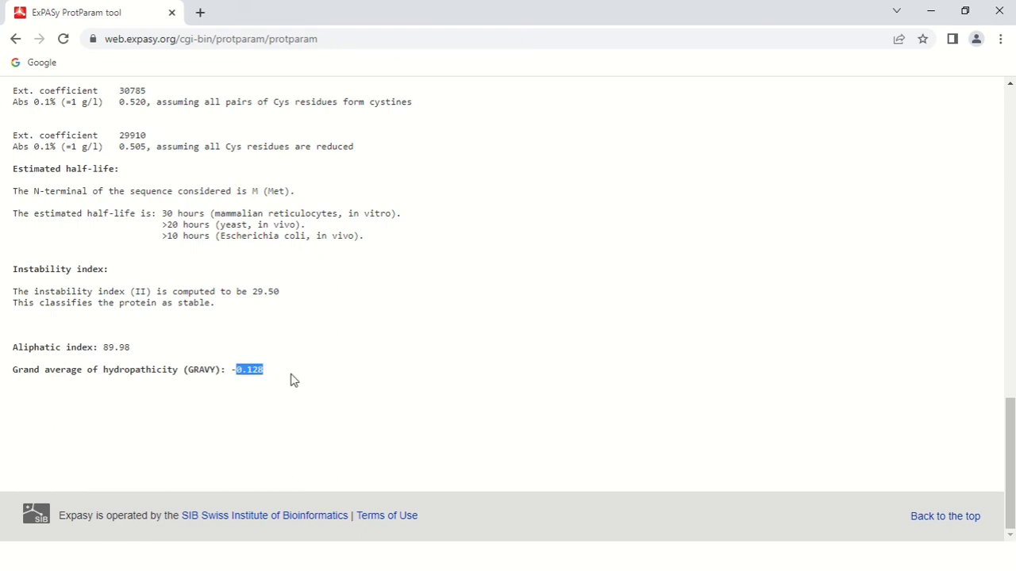
left_click(294, 379)
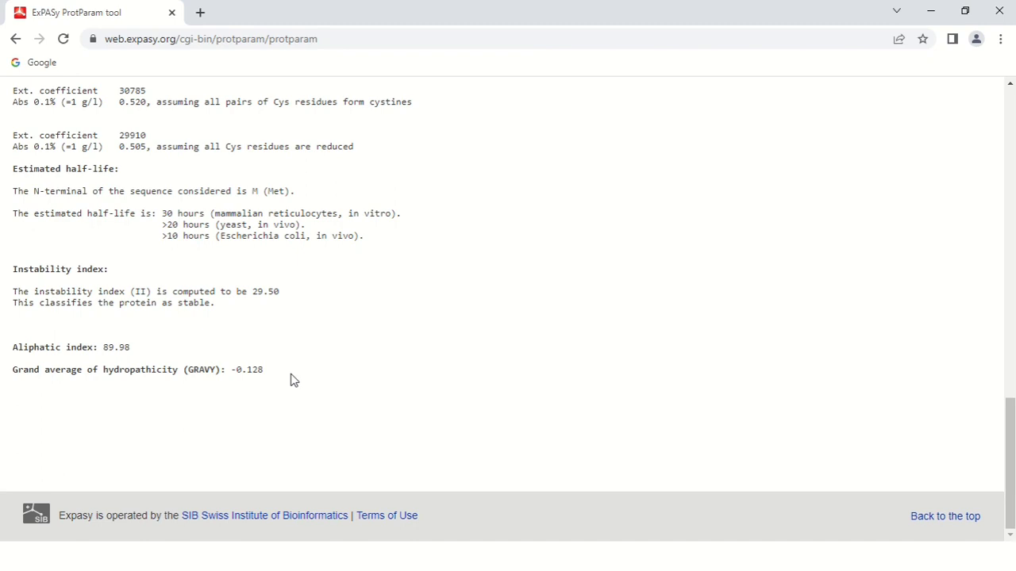
mouse_move(289, 380)
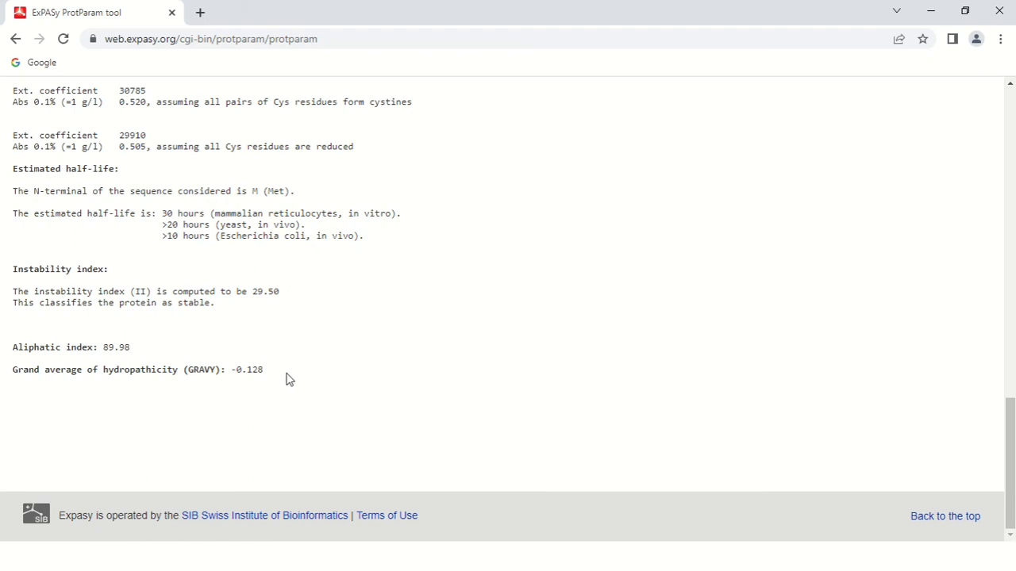
mouse_move(233, 373)
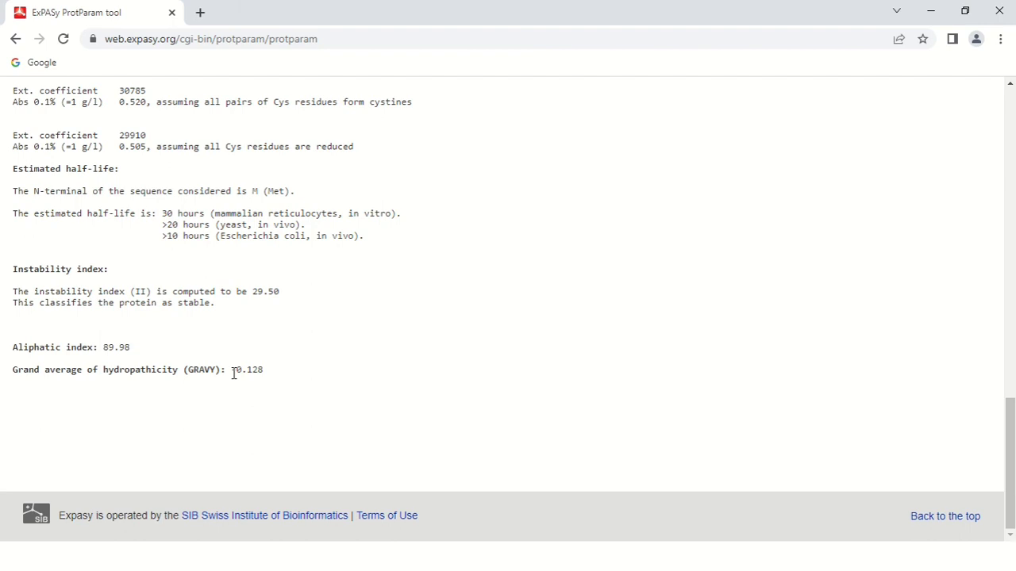
Scroll back up past the user-provided sequence to the 541 amino acids, 59228.56 weight and pI 5.65 summary
scroll("up", 3)
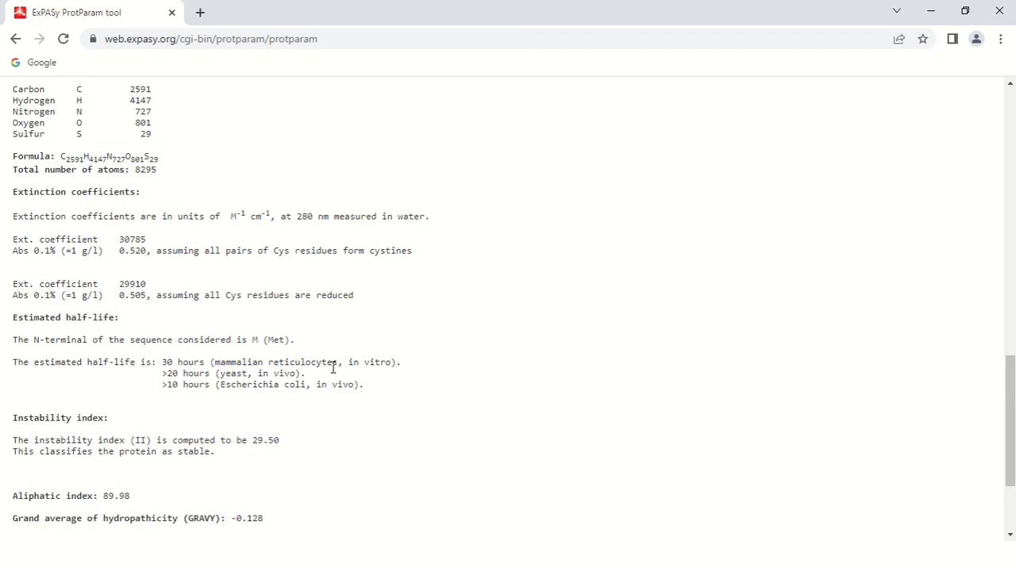
scroll("up", 3)
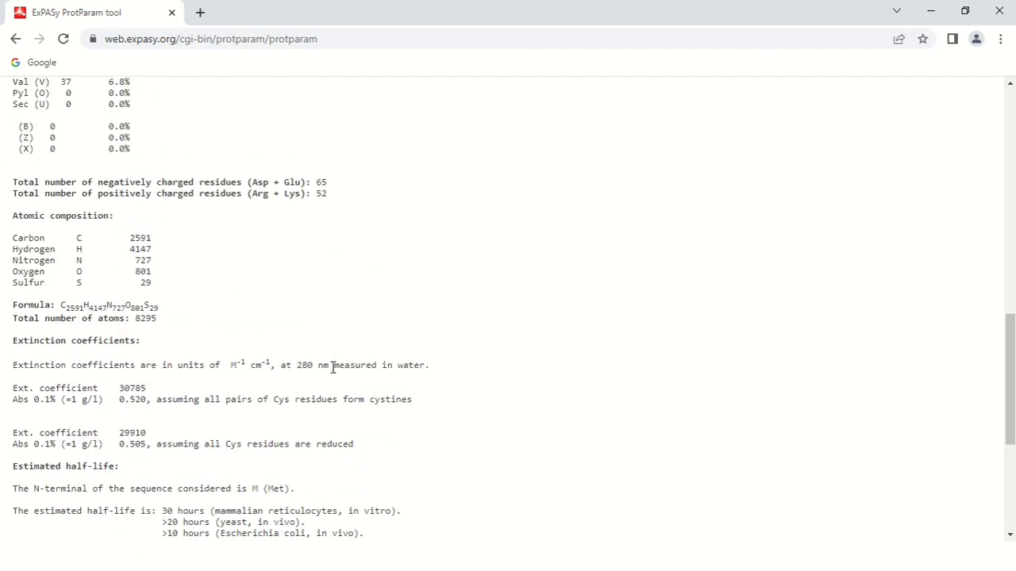
scroll("up", 3)
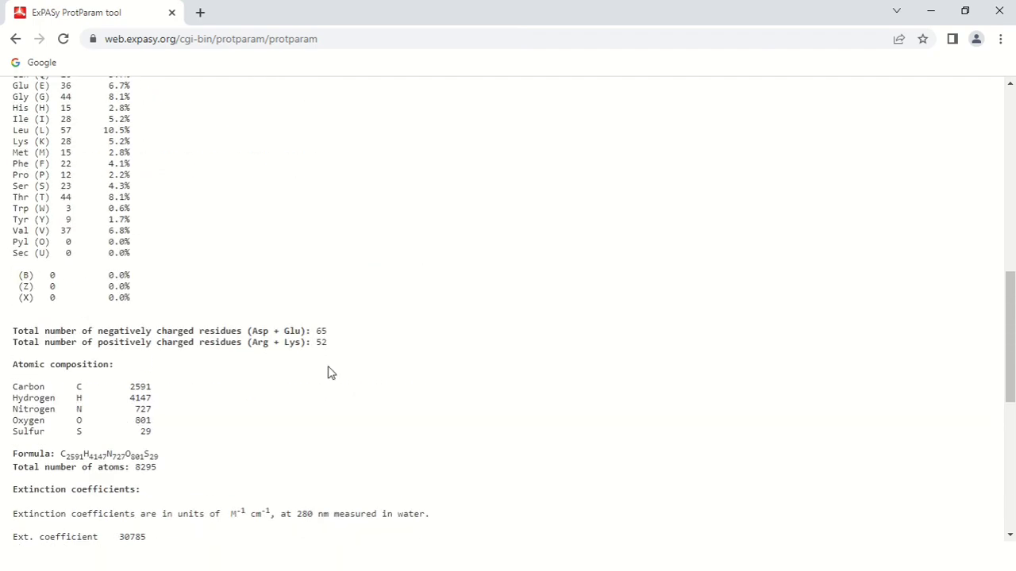
scroll("up", 3)
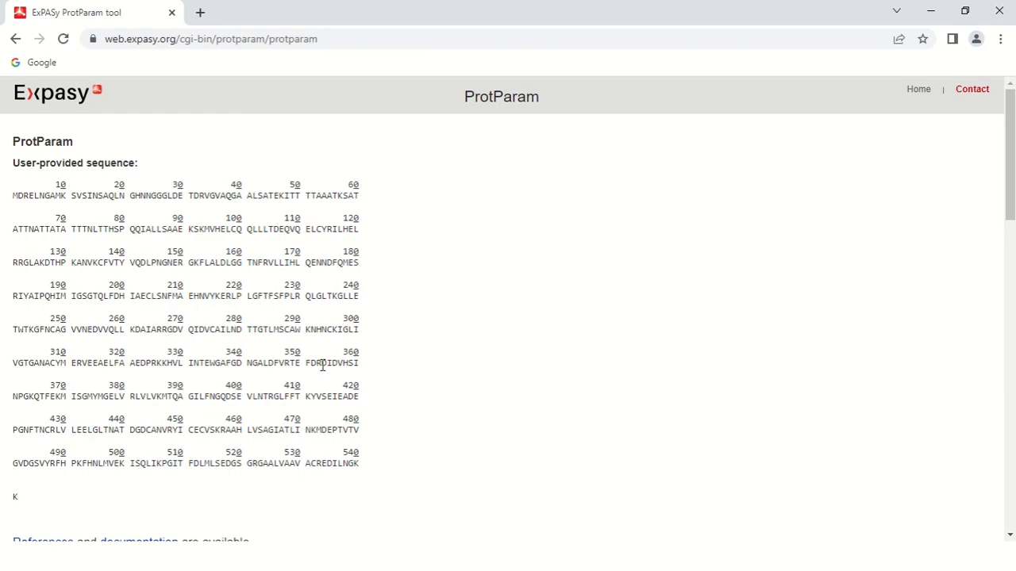
mouse_move(303, 341)
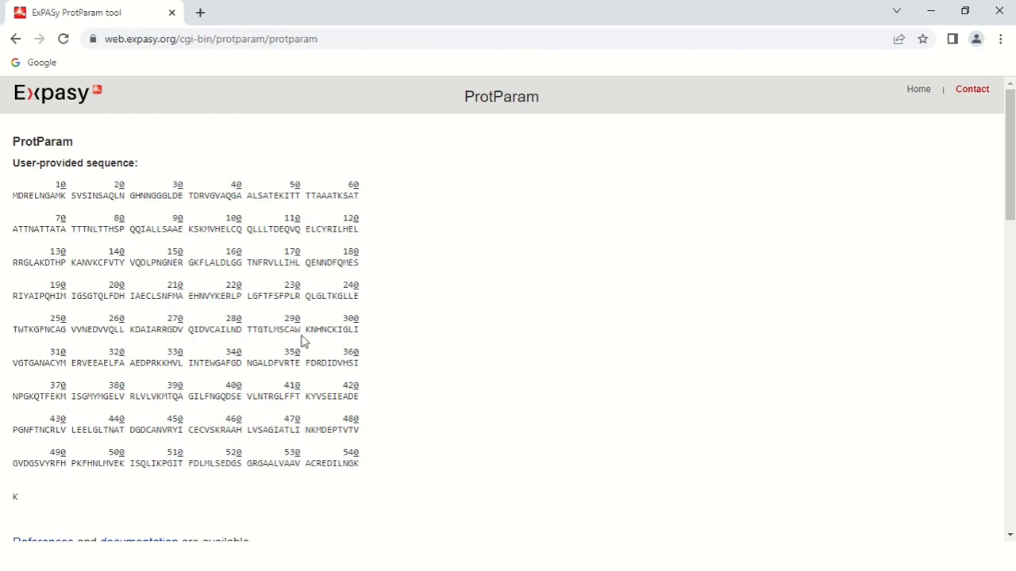
scroll("down", 3)
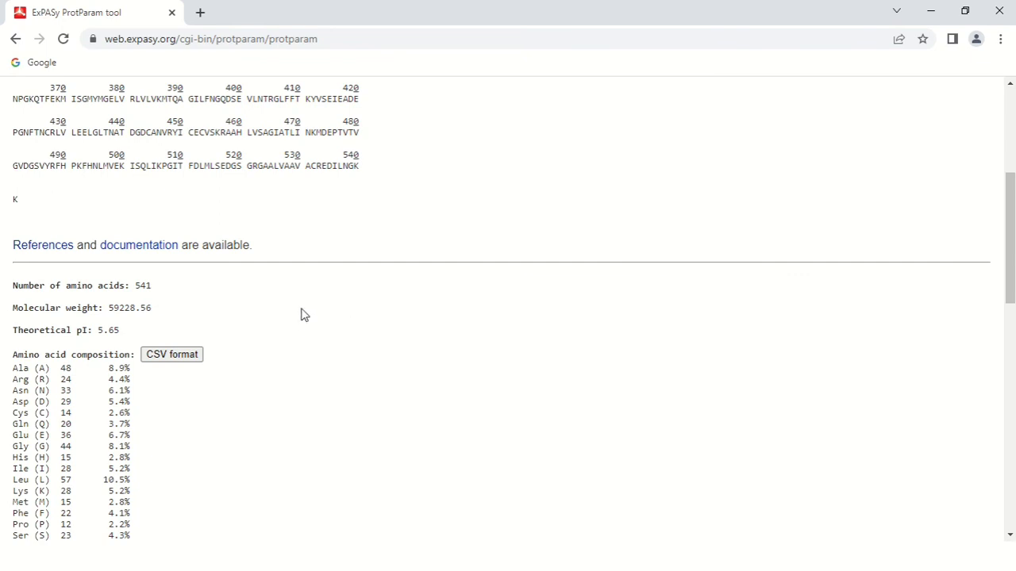
mouse_move(336, 251)
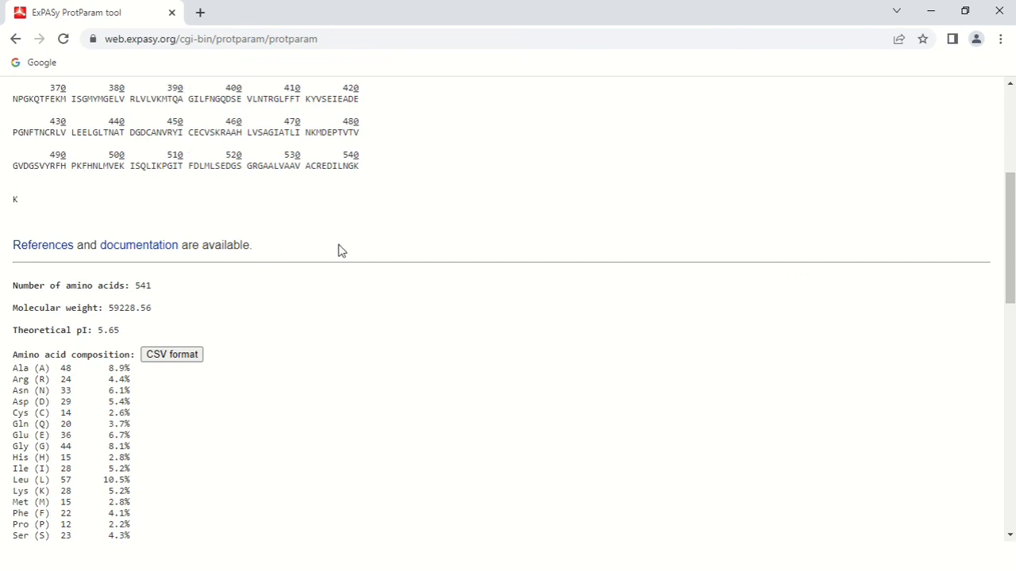